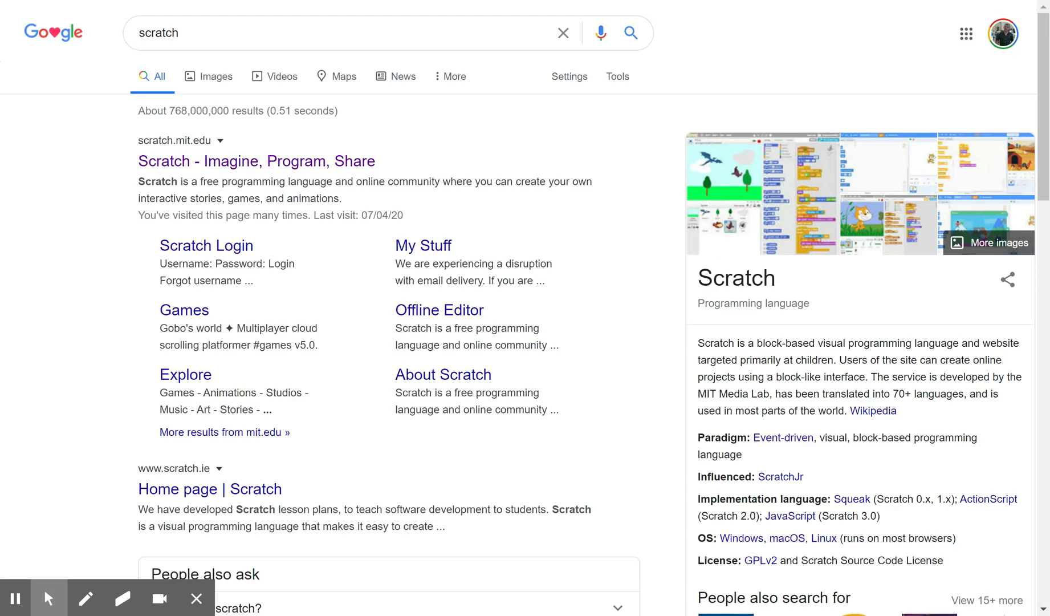
mouse_move(221, 188)
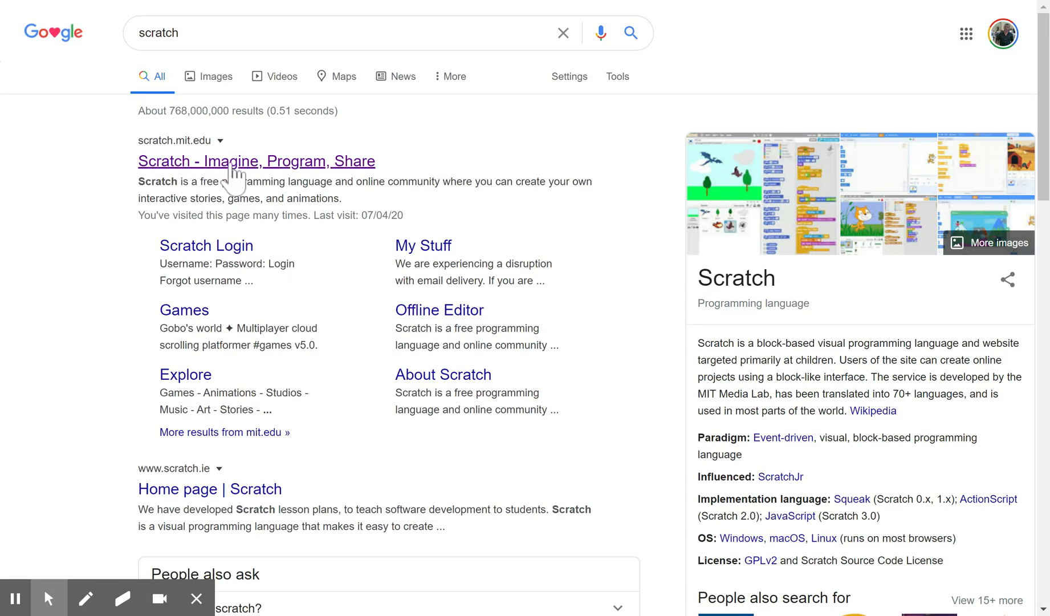
Open the official Scratch website from the Google results for 'scratch'
left_click(255, 161)
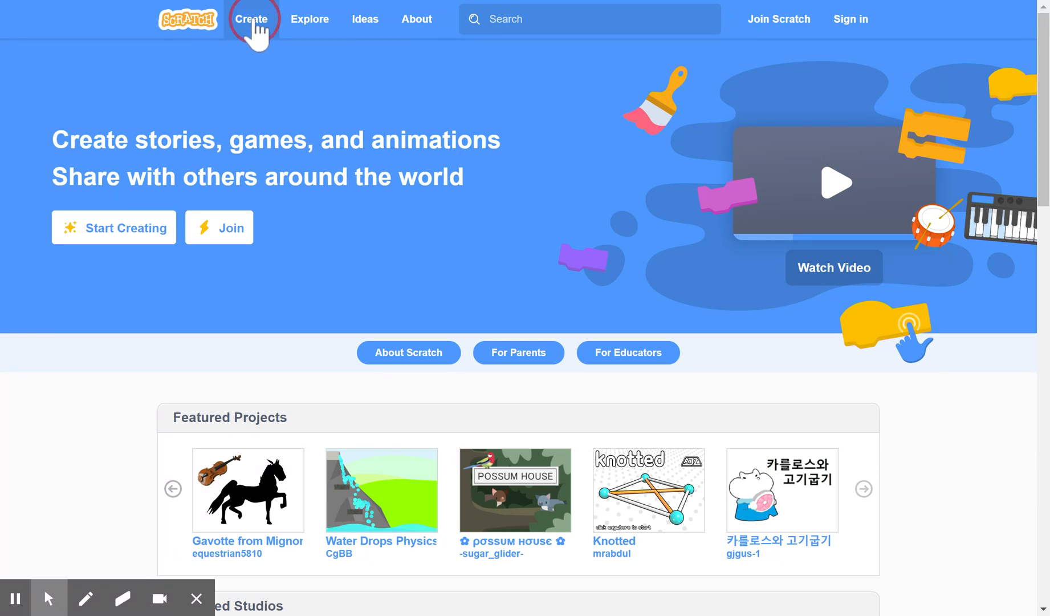
Start a new project via Create and select Sprite1, the cat, for programming
left_click(251, 18)
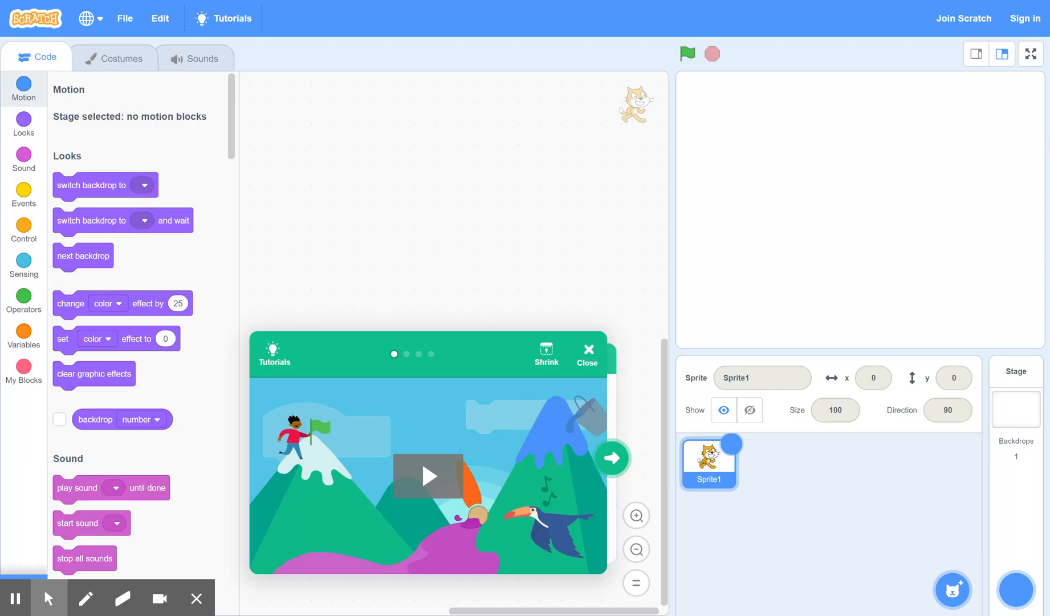
left_click(708, 462)
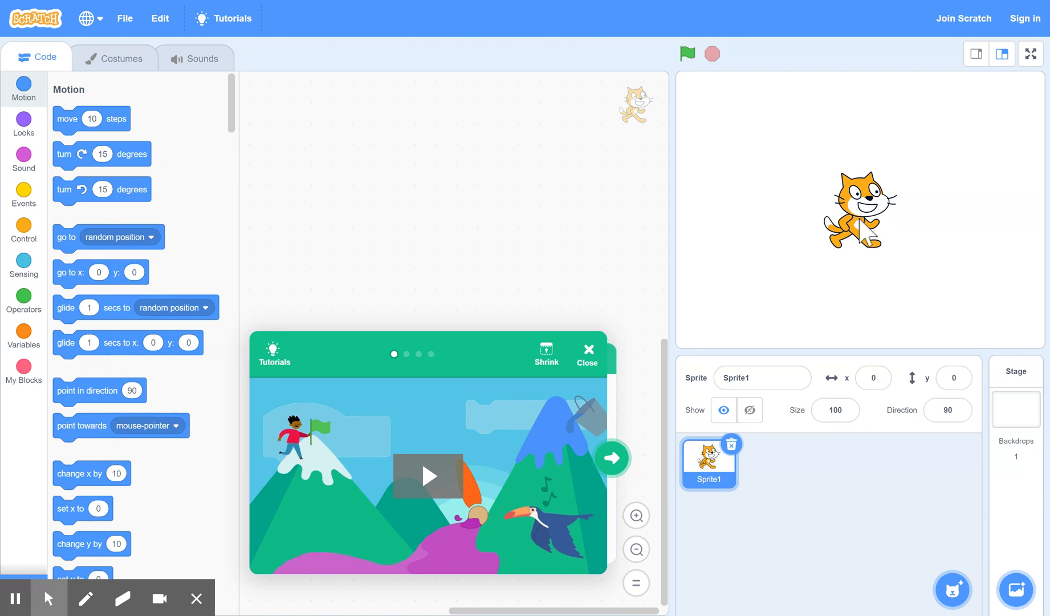
mouse_move(865, 231)
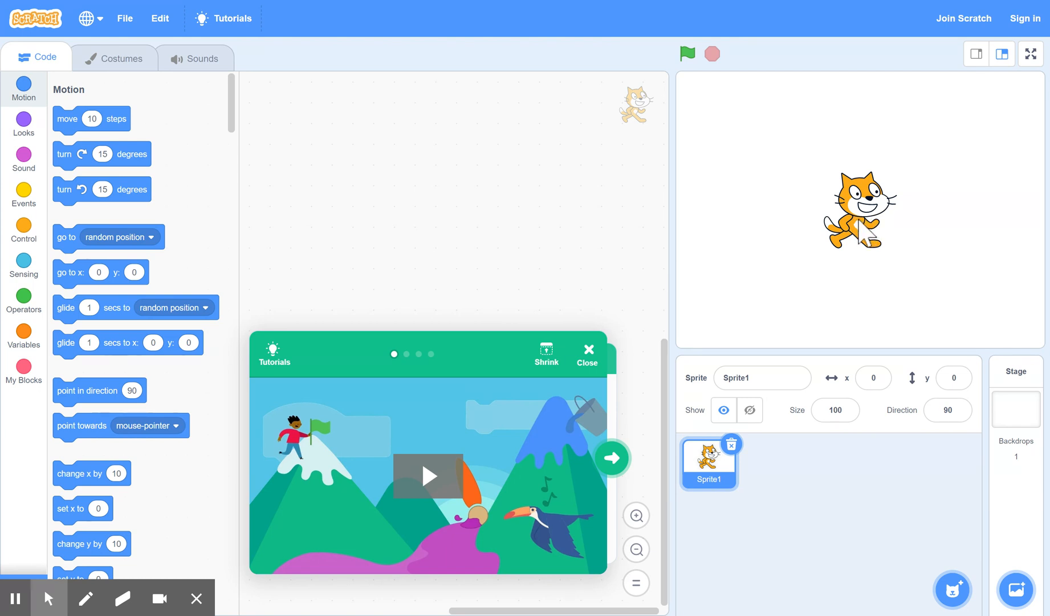
mouse_move(871, 235)
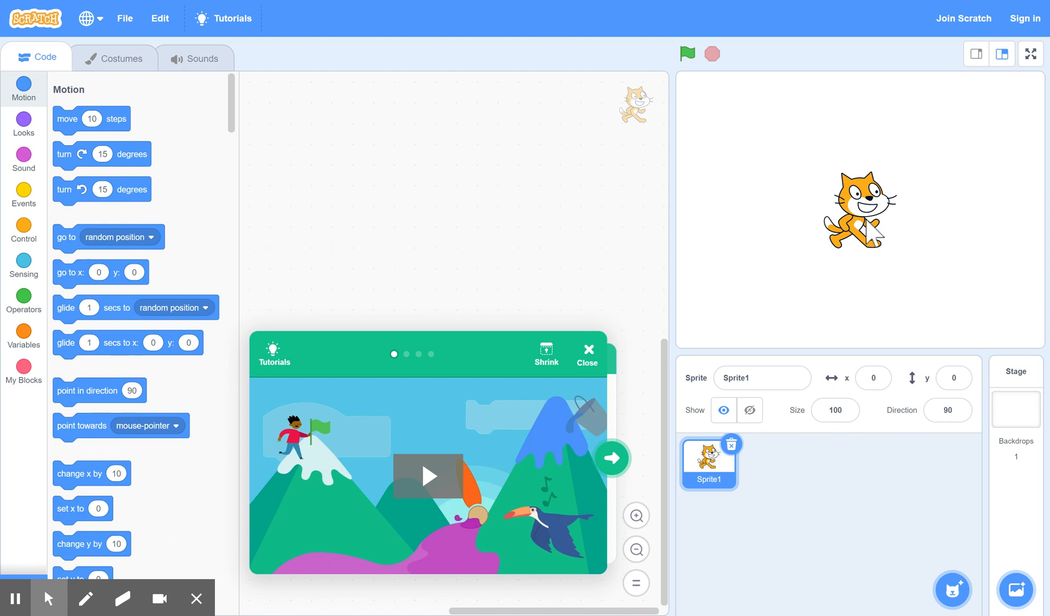
mouse_move(228, 246)
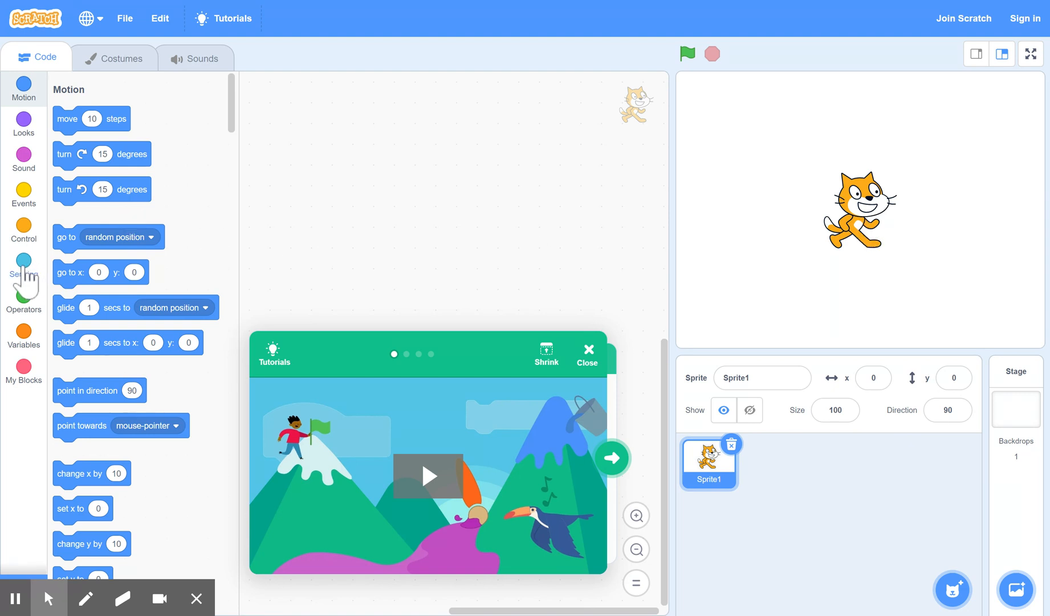
Add a Sensing 'key pressed?' block to the workspace set to check the right arrow key
left_click(24, 260)
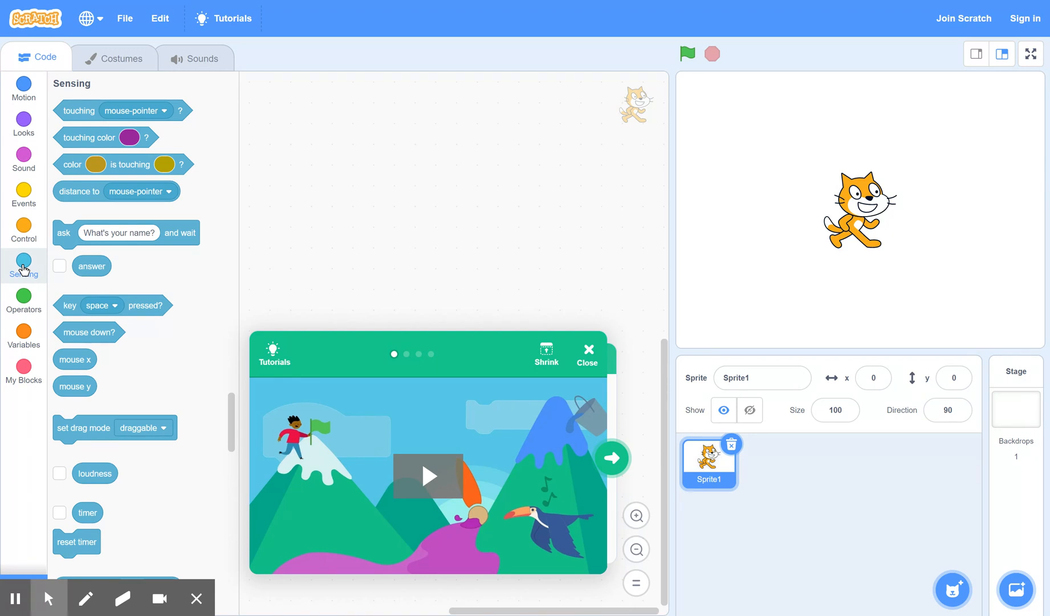
mouse_move(47, 275)
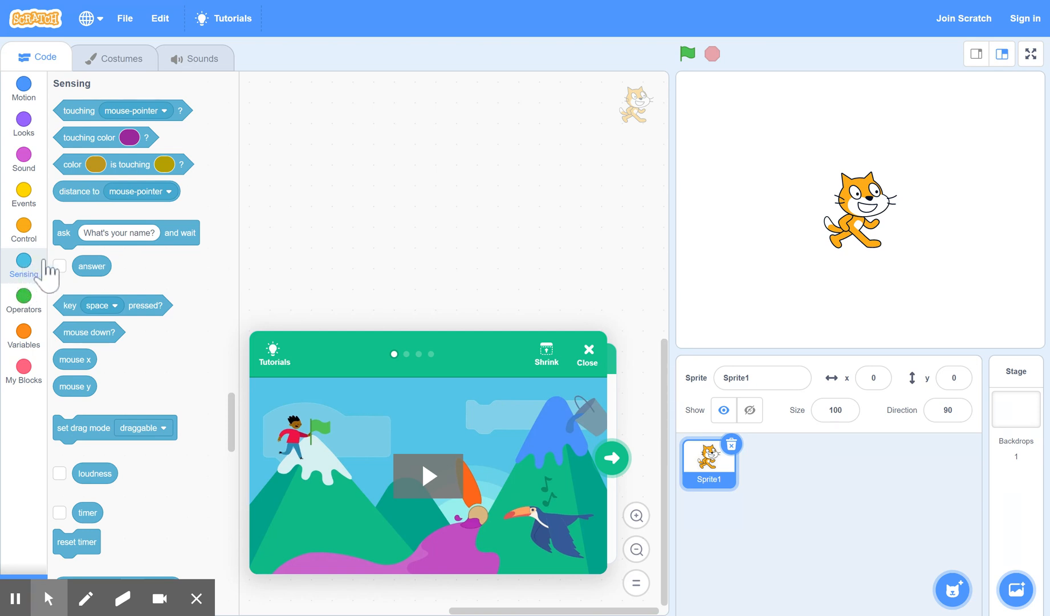
mouse_move(64, 304)
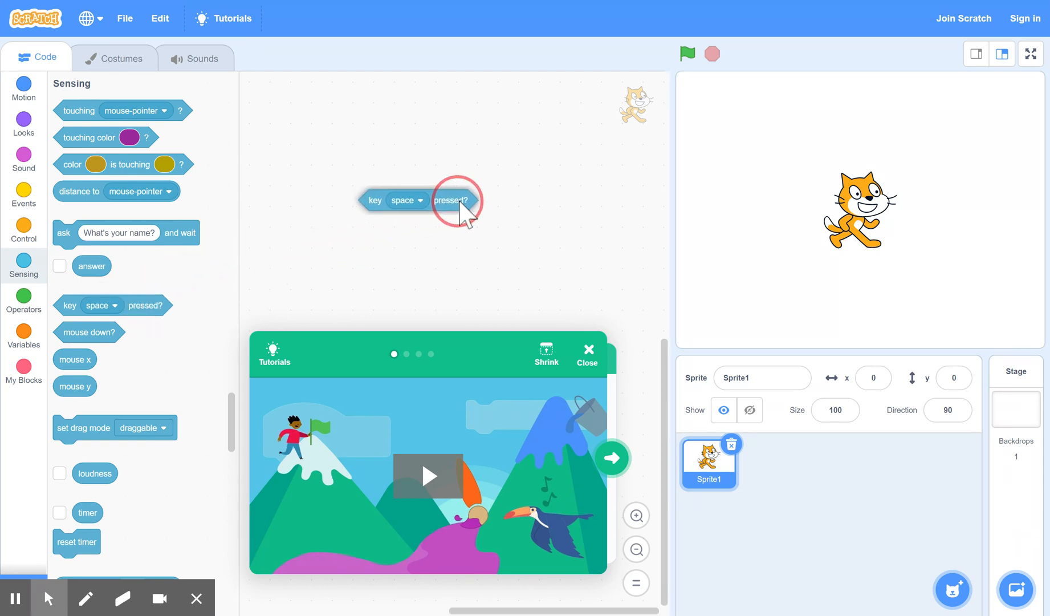
left_click_drag(451, 199, 468, 192)
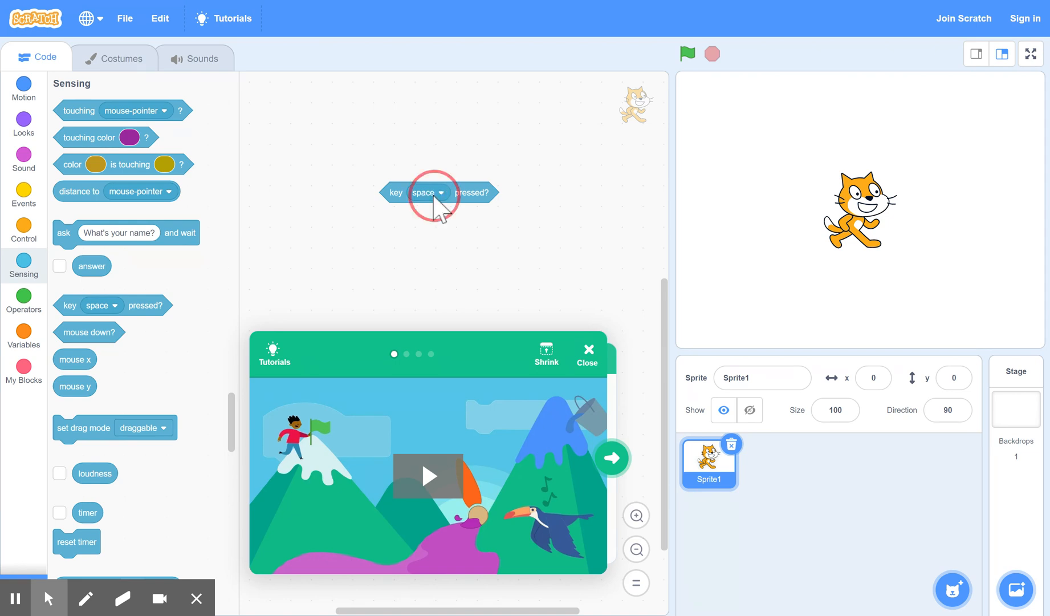
left_click(431, 192)
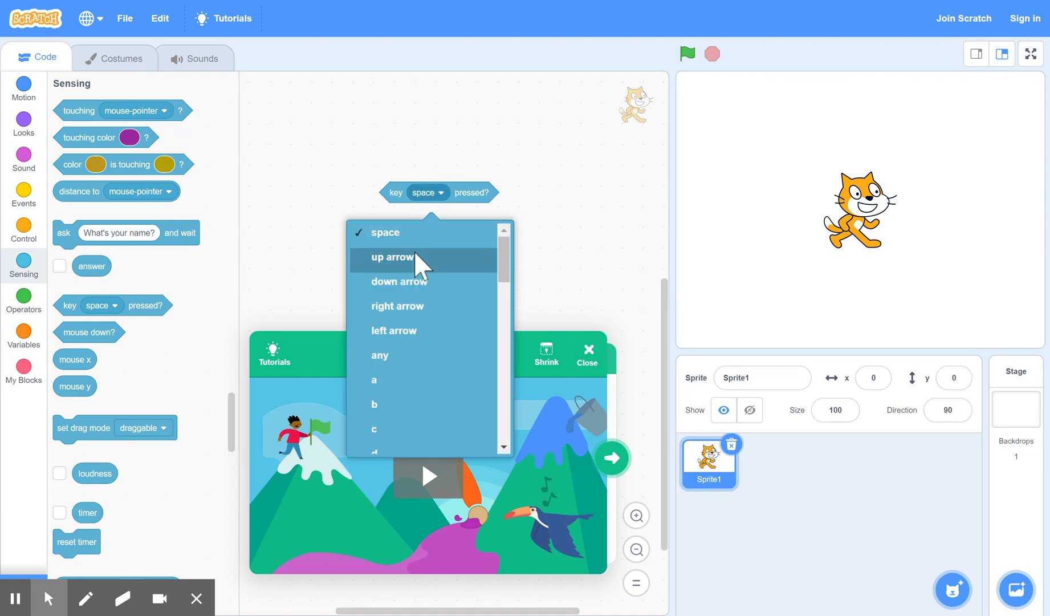
mouse_move(419, 306)
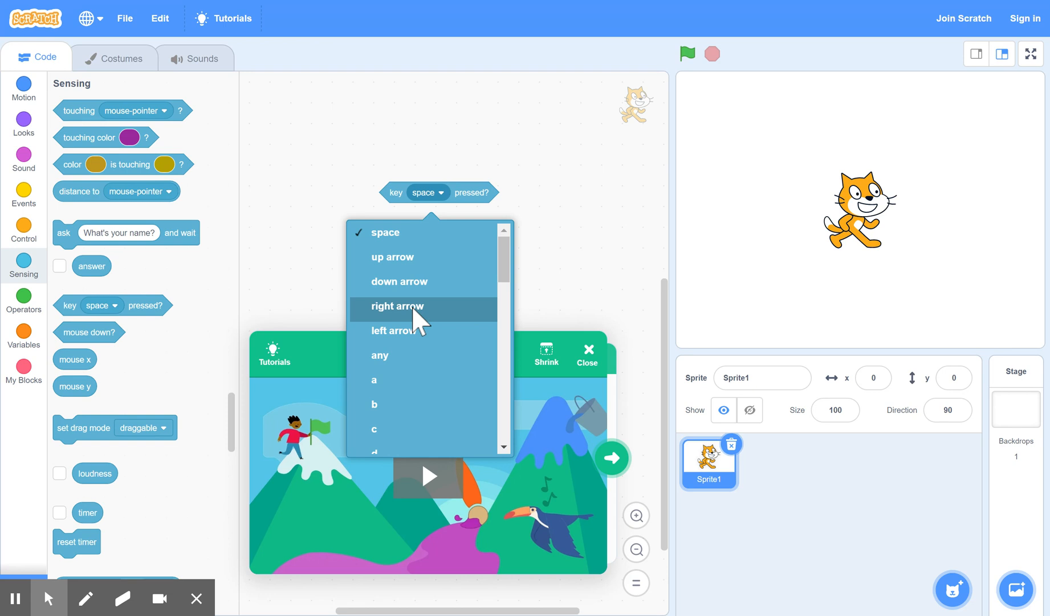
left_click(396, 307)
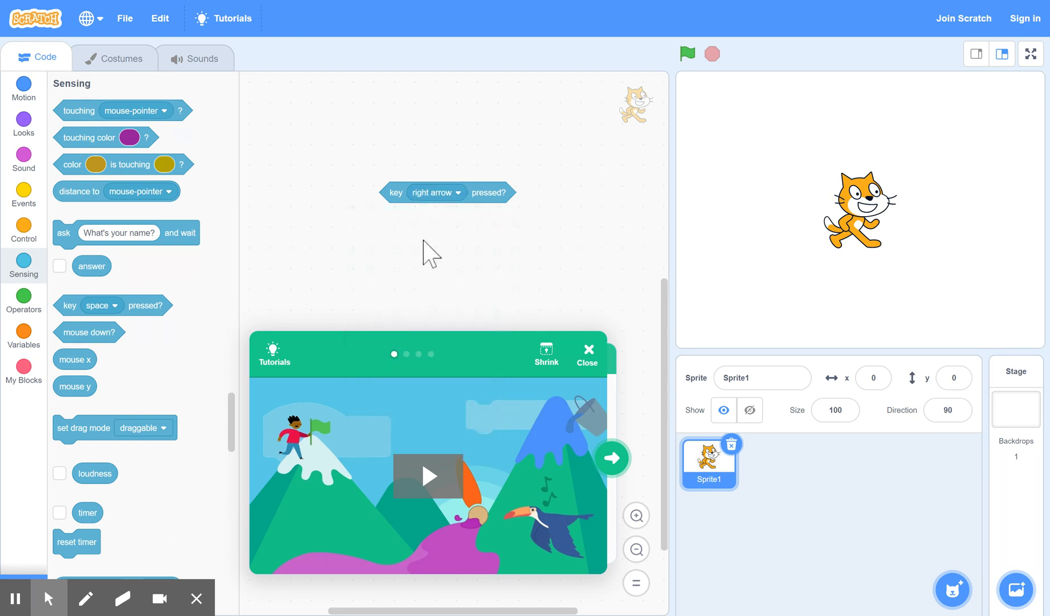
mouse_move(411, 228)
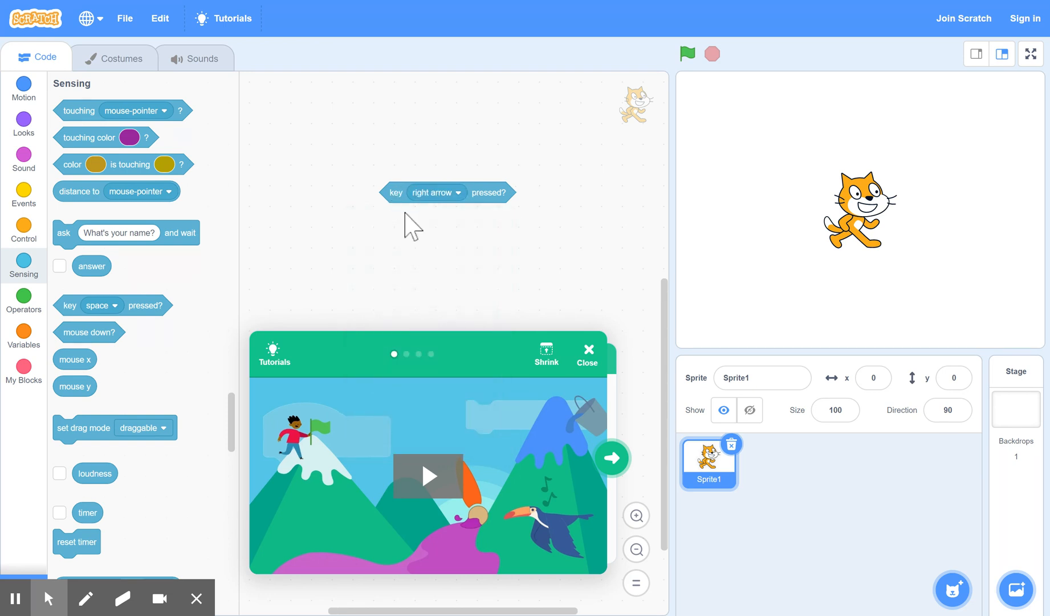
mouse_move(450, 235)
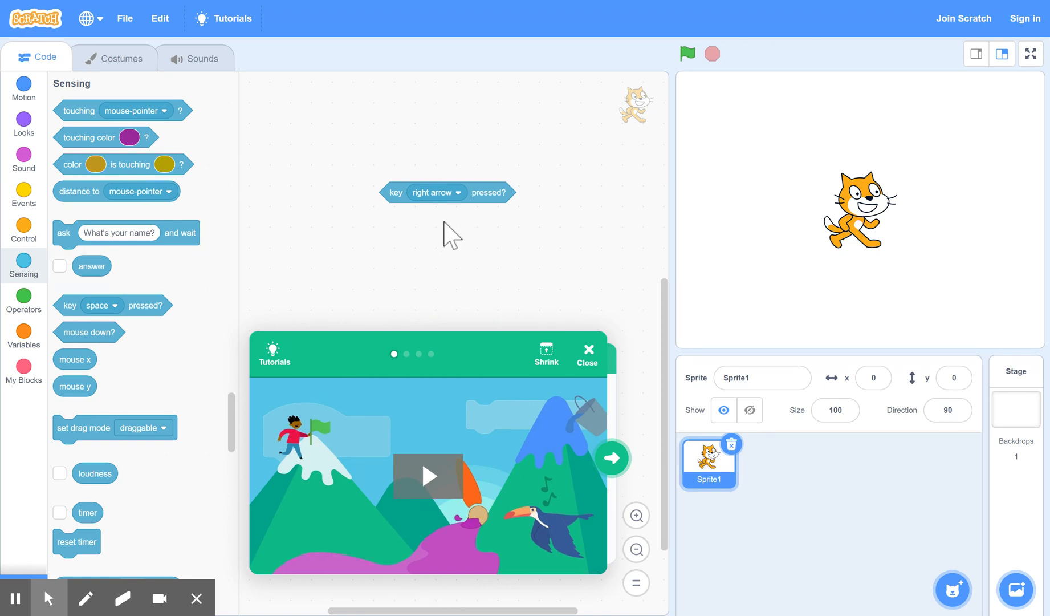
mouse_move(503, 223)
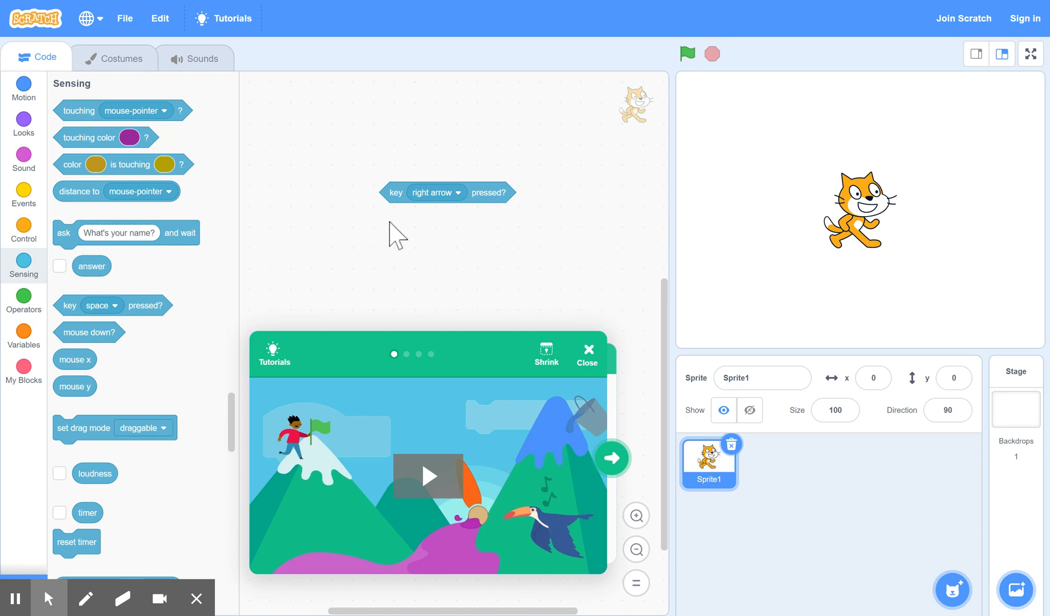
mouse_move(125, 261)
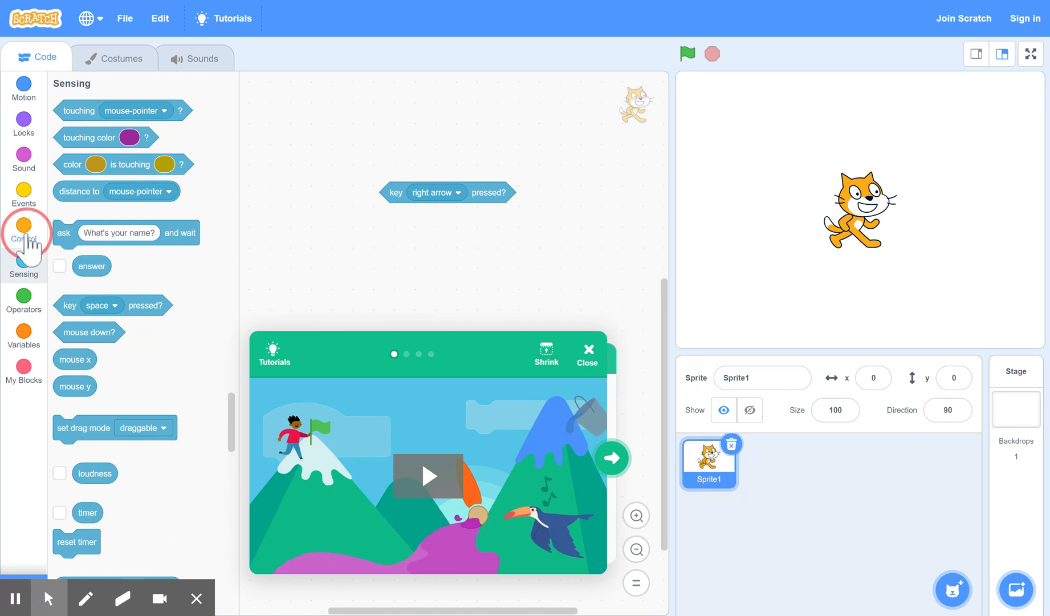
Add a Control 'if then' block and insert 'key right arrow pressed?' as its condition
left_click(24, 230)
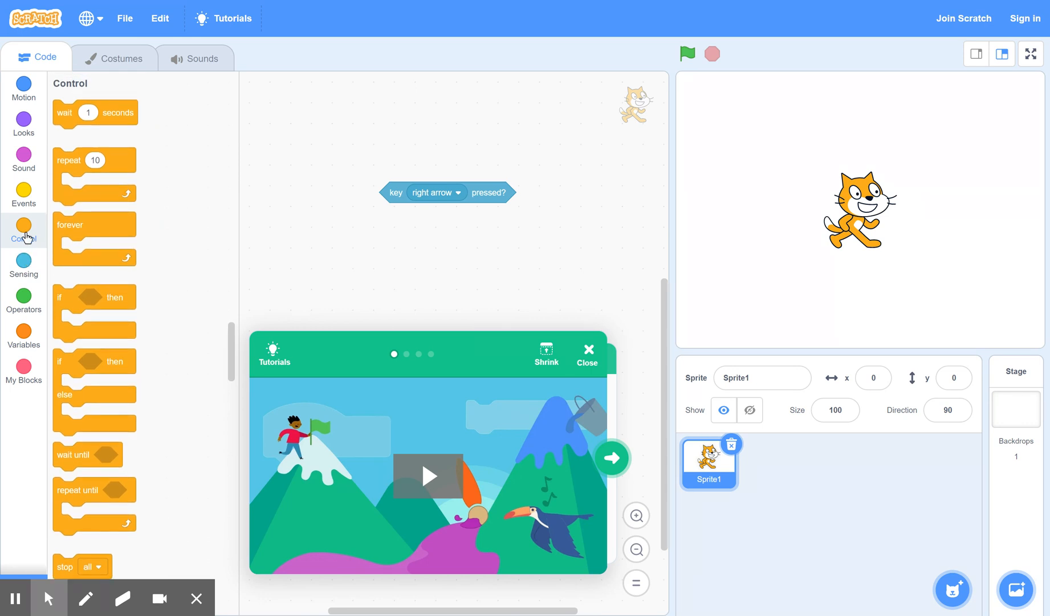
mouse_move(182, 285)
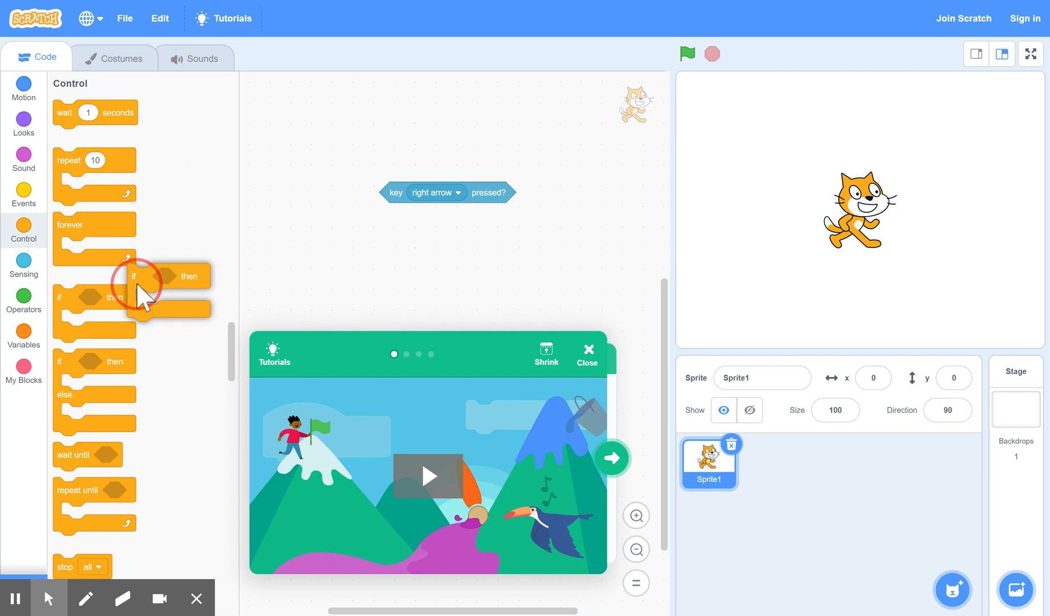
left_click_drag(140, 292, 322, 174)
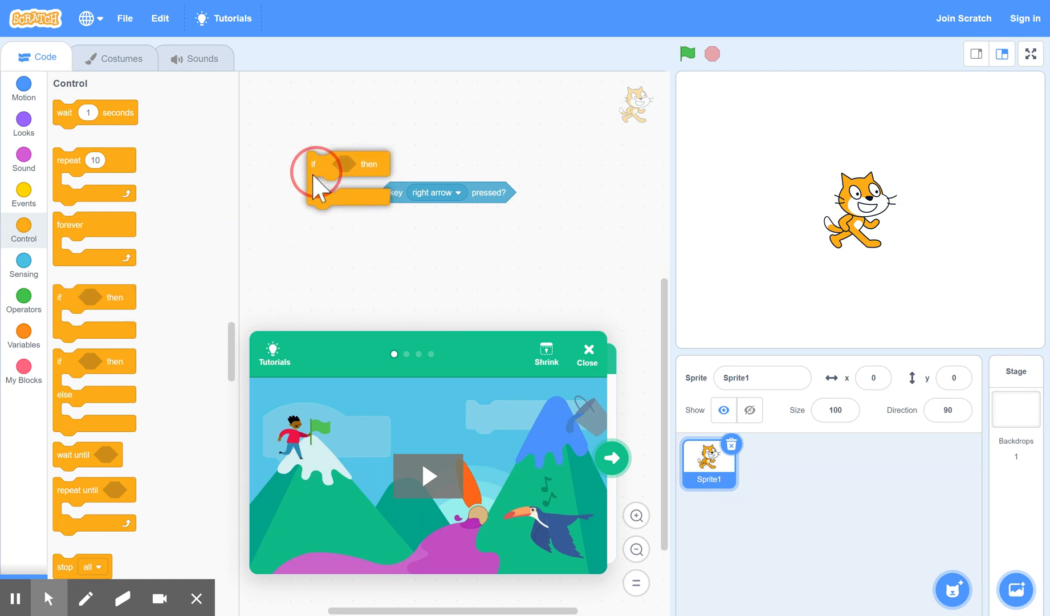
left_click_drag(320, 182, 361, 251)
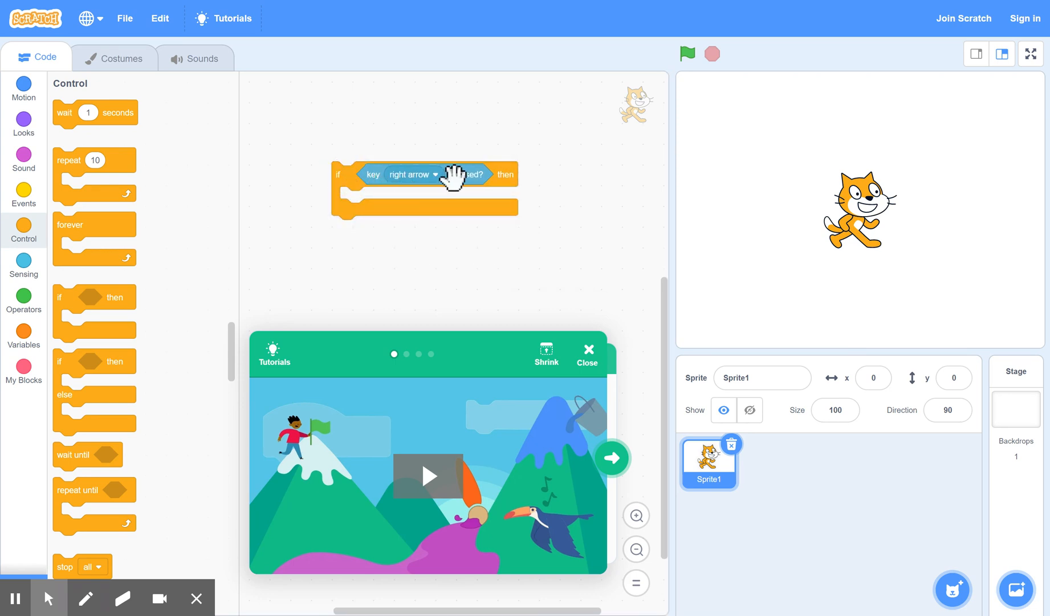
mouse_move(419, 207)
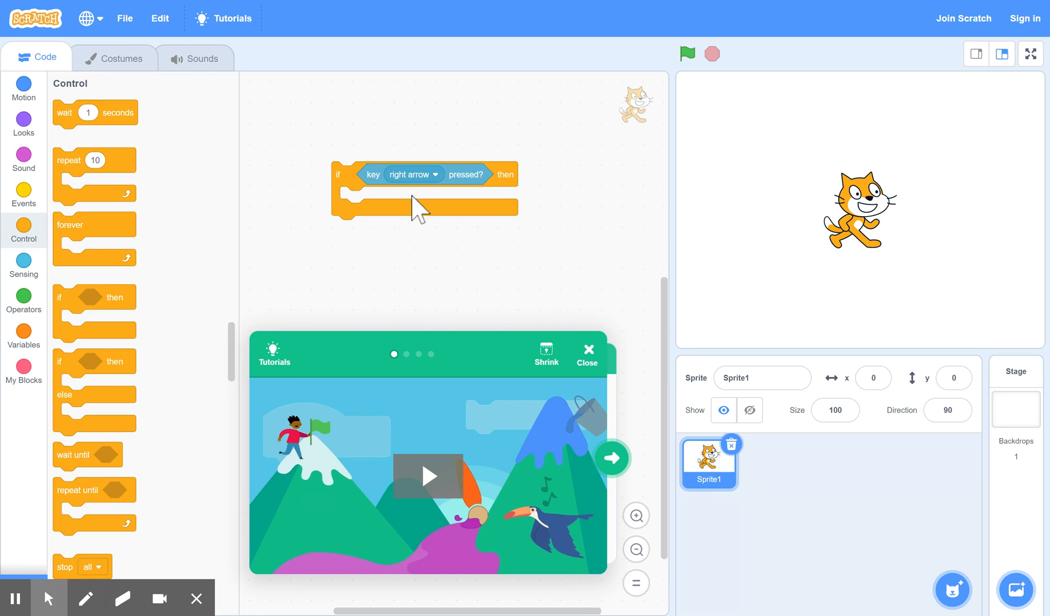
mouse_move(452, 200)
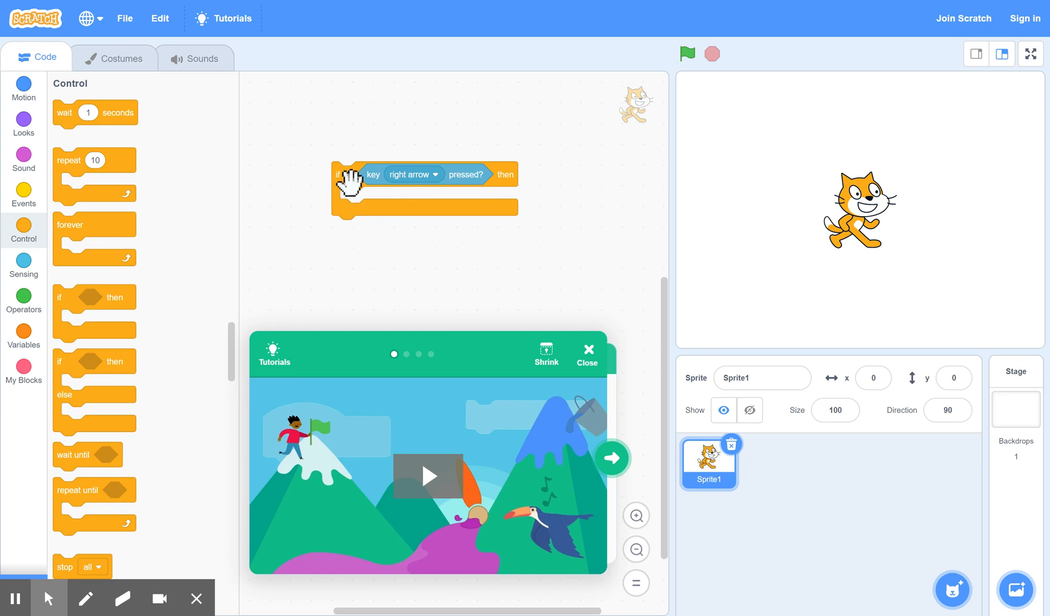
mouse_move(510, 182)
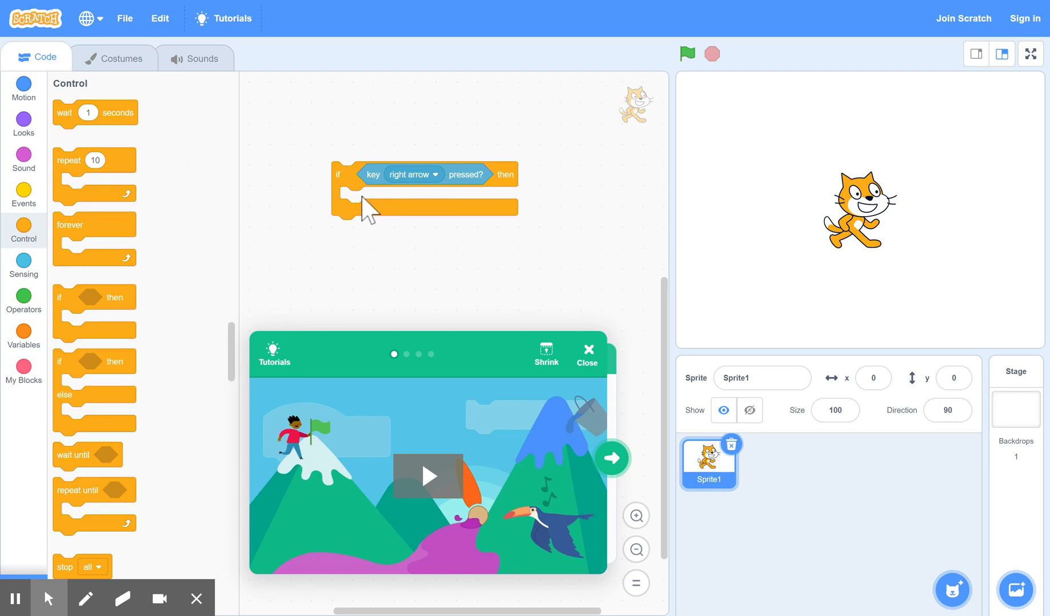
mouse_move(365, 204)
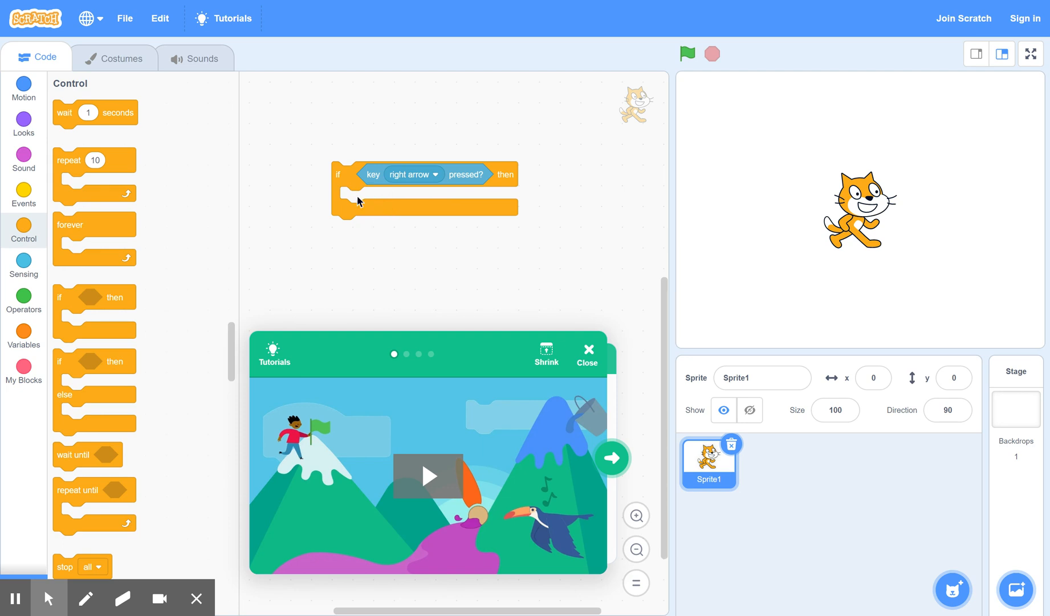
mouse_move(301, 267)
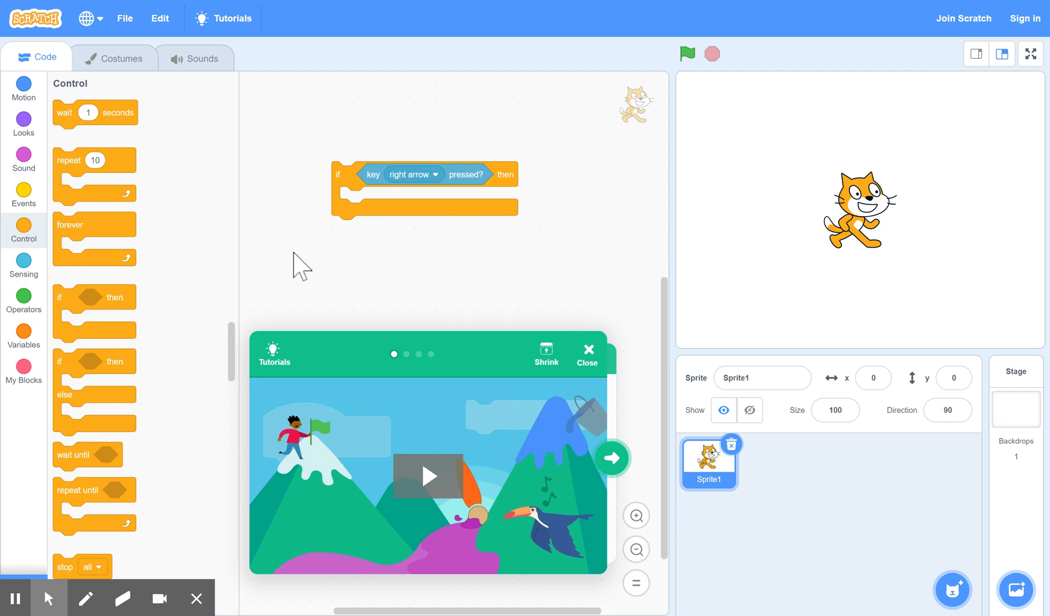
mouse_move(74, 102)
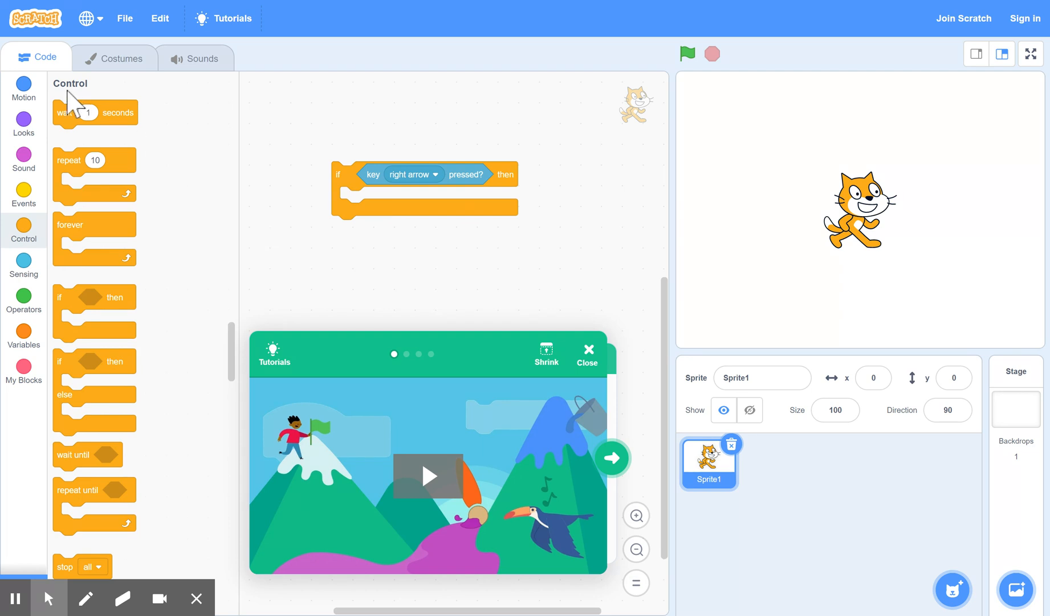
Place a 'move 10 steps' Motion block inside the right-arrow if block
left_click(24, 86)
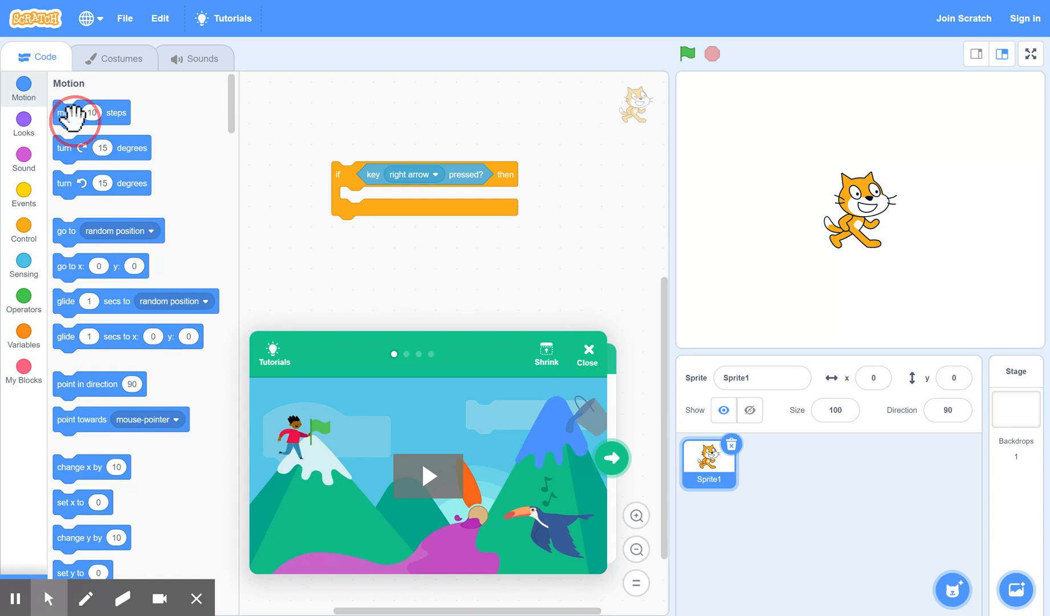
left_click_drag(76, 111, 361, 194)
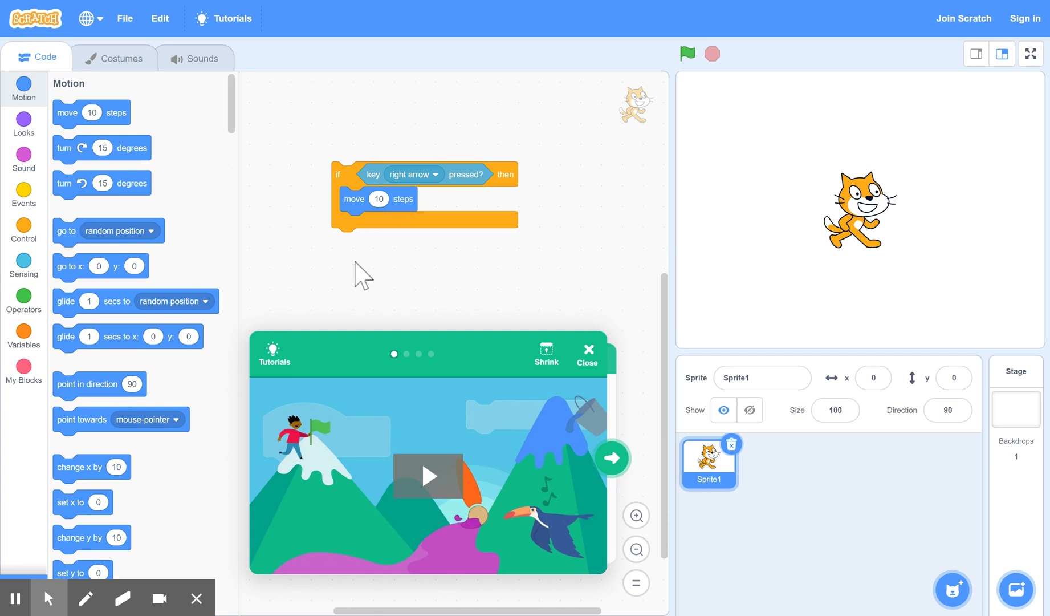
mouse_move(24, 267)
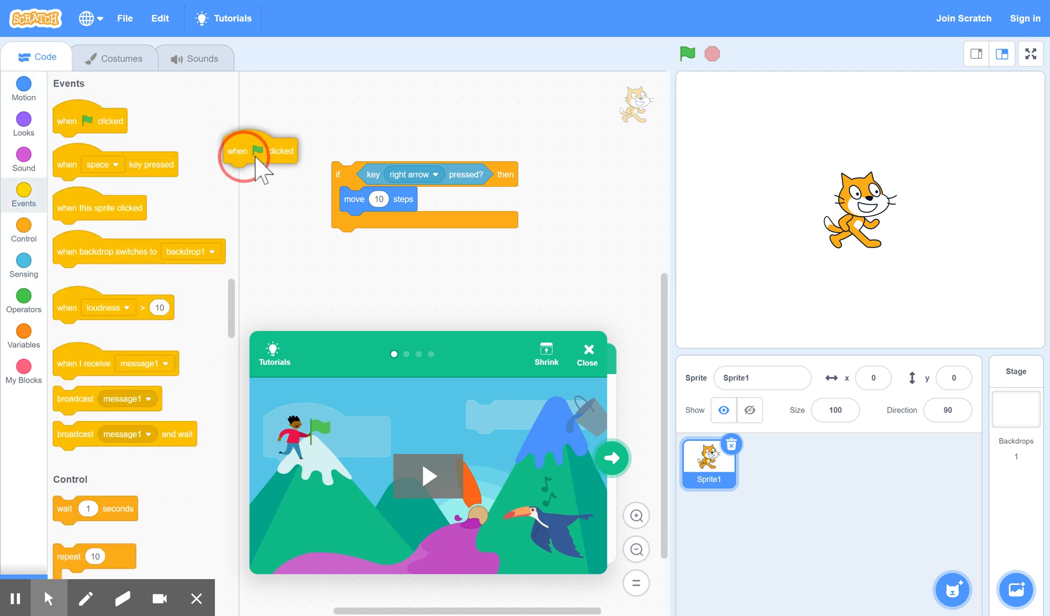
Snap a 'when green flag clicked' hat block on top of the if block
left_click_drag(244, 150, 361, 149)
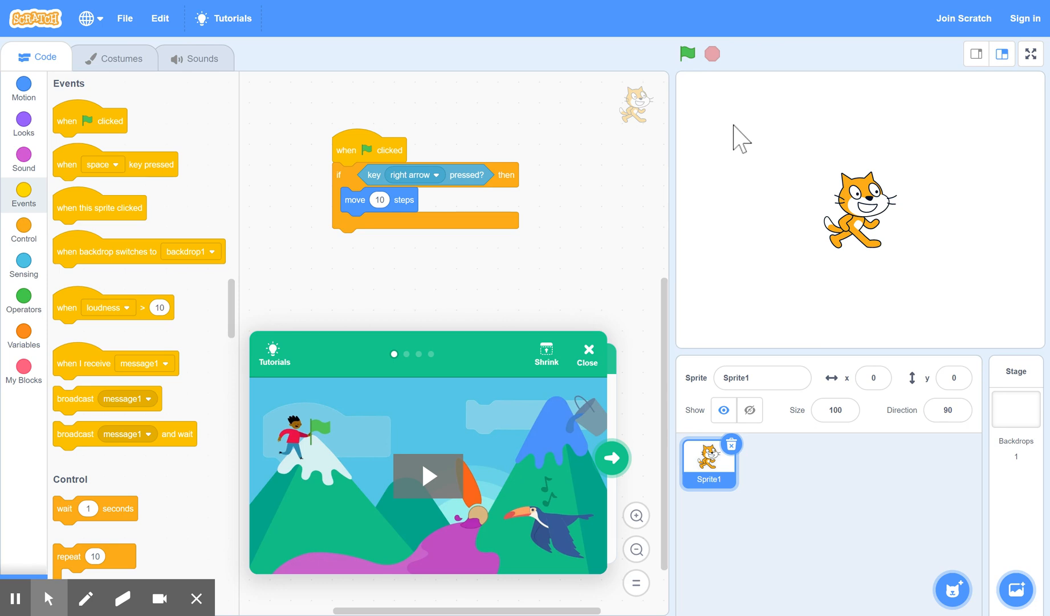
mouse_move(734, 131)
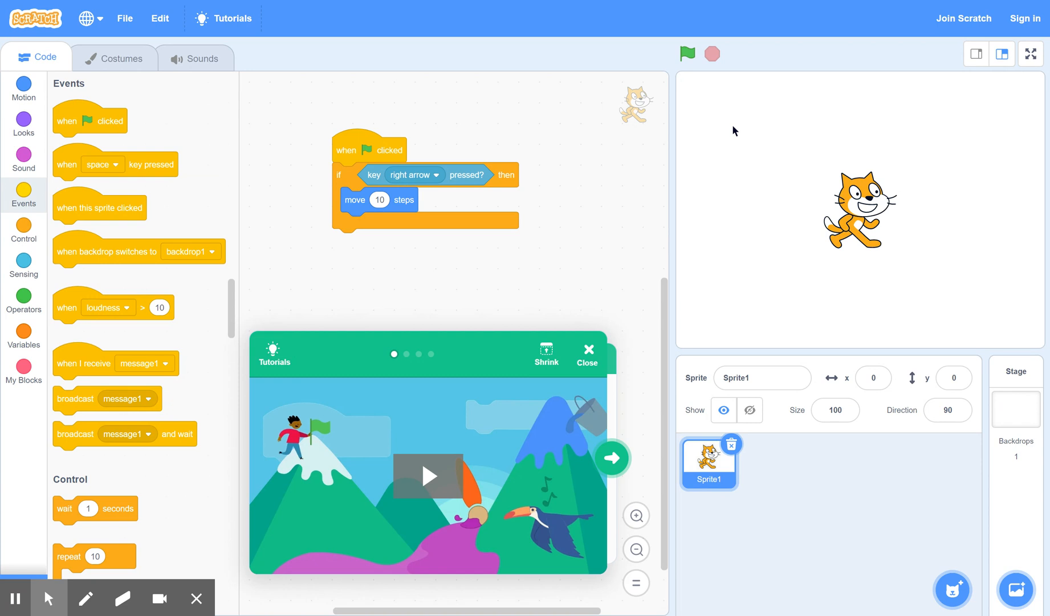
mouse_move(427, 216)
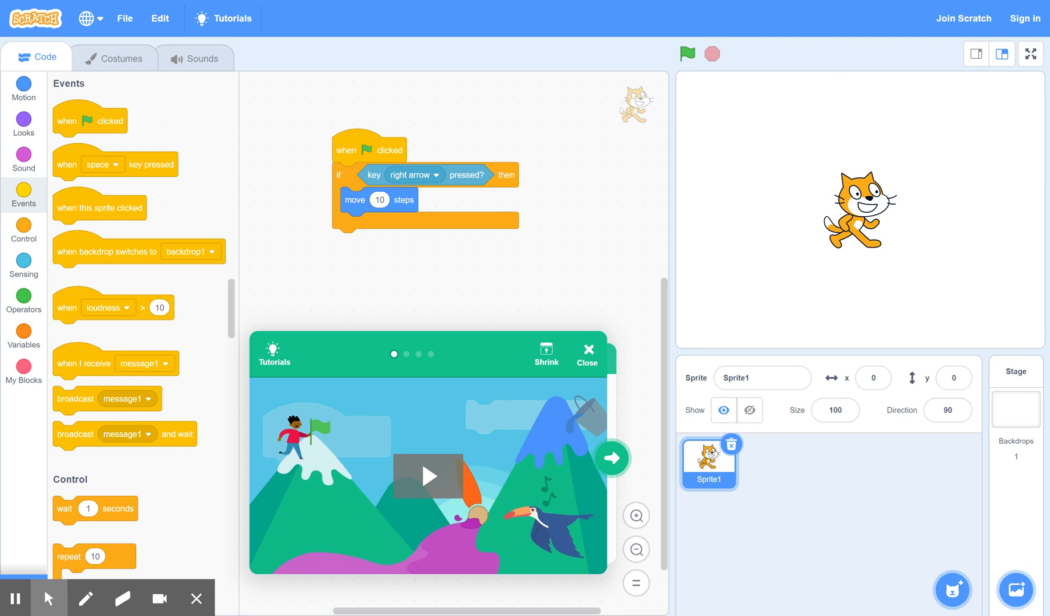
Detach the if block from the hat and set it aside, ready for a forever loop from Control
left_click_drag(339, 175, 348, 203)
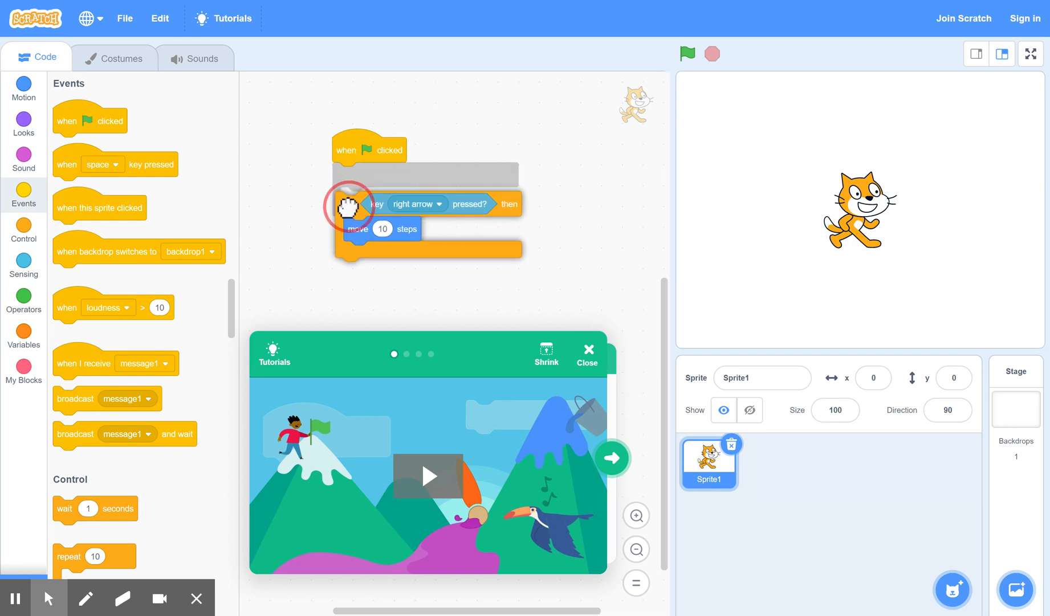
left_click_drag(348, 204, 342, 174)
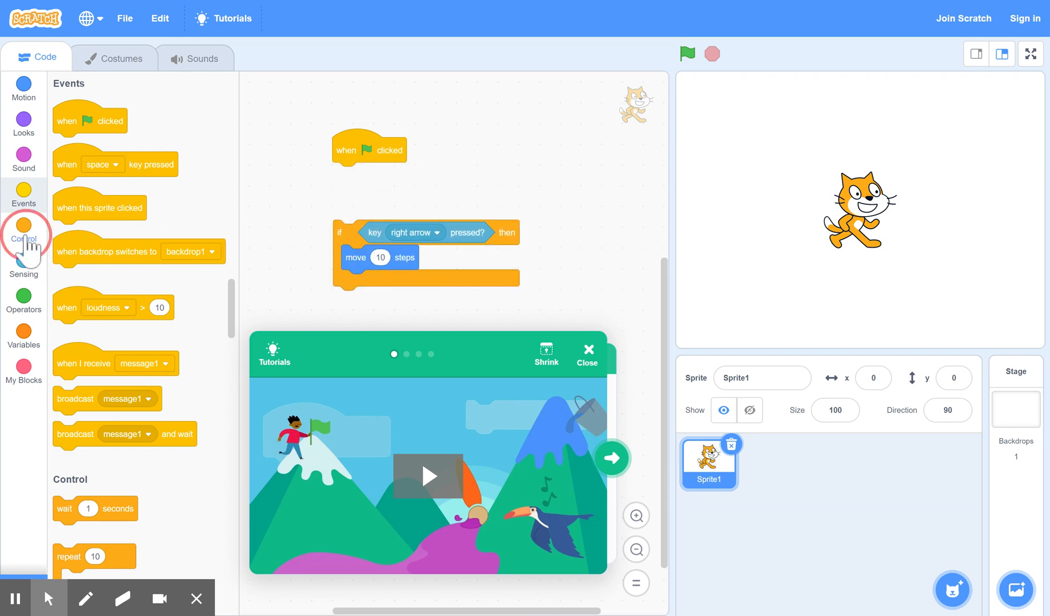
left_click(24, 238)
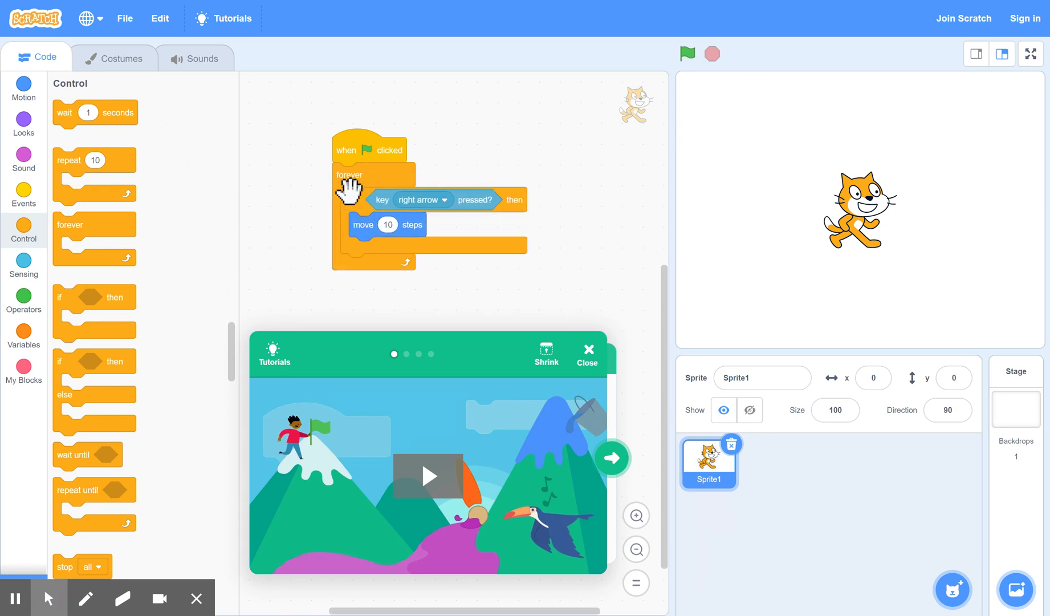
mouse_move(444, 287)
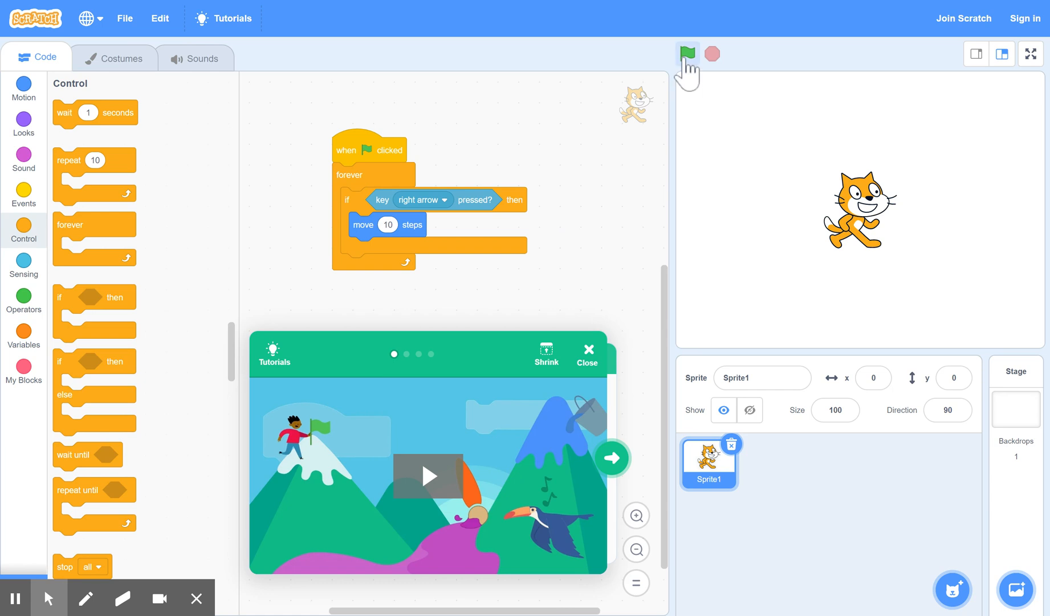
Run the script with the green flag repeatedly while testing right-arrow movement of the cat
left_click(685, 55)
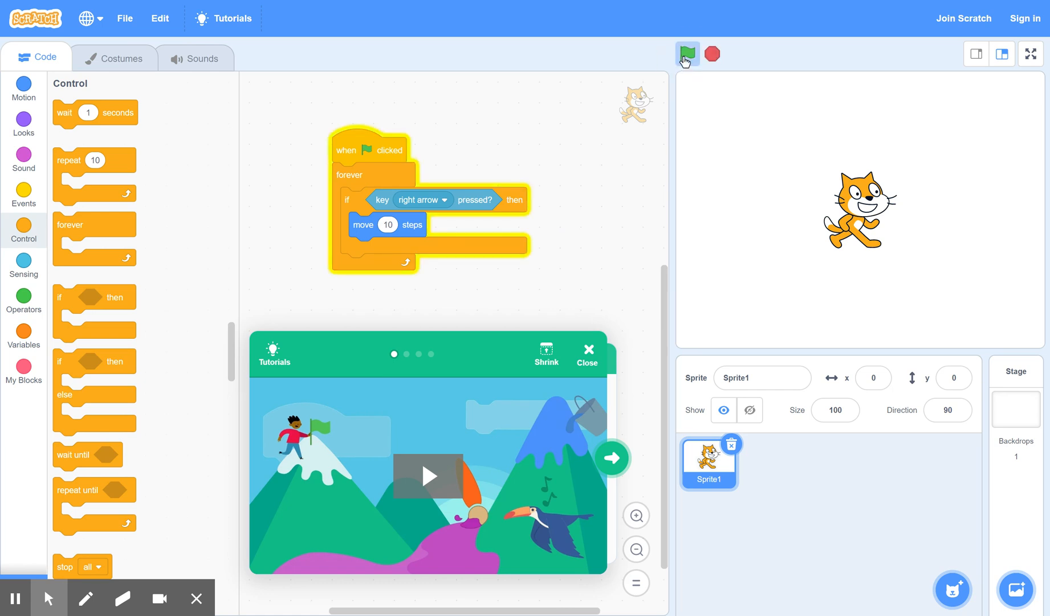
left_click(686, 53)
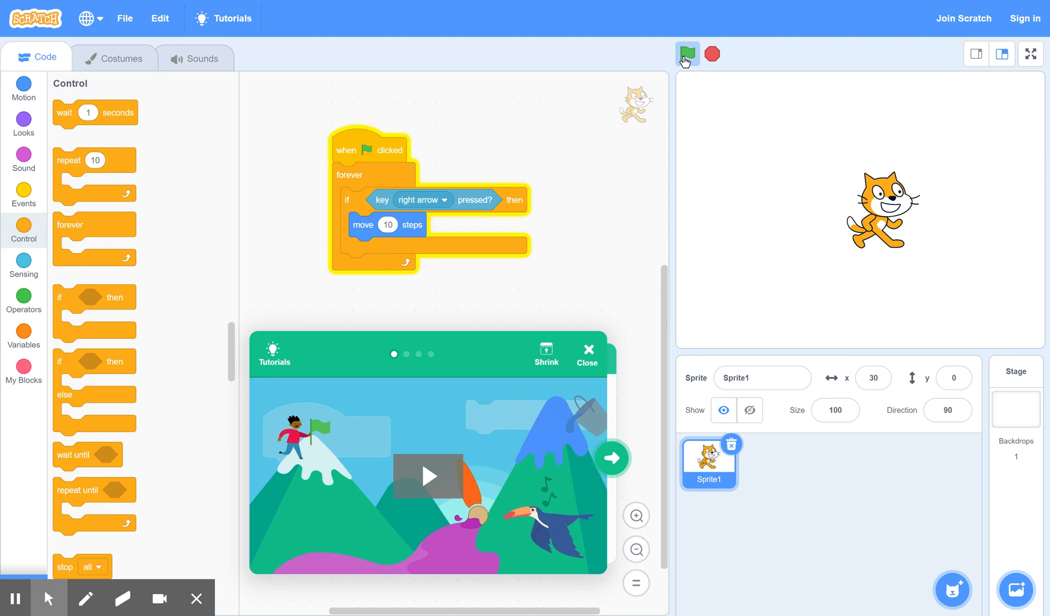
left_click(685, 53)
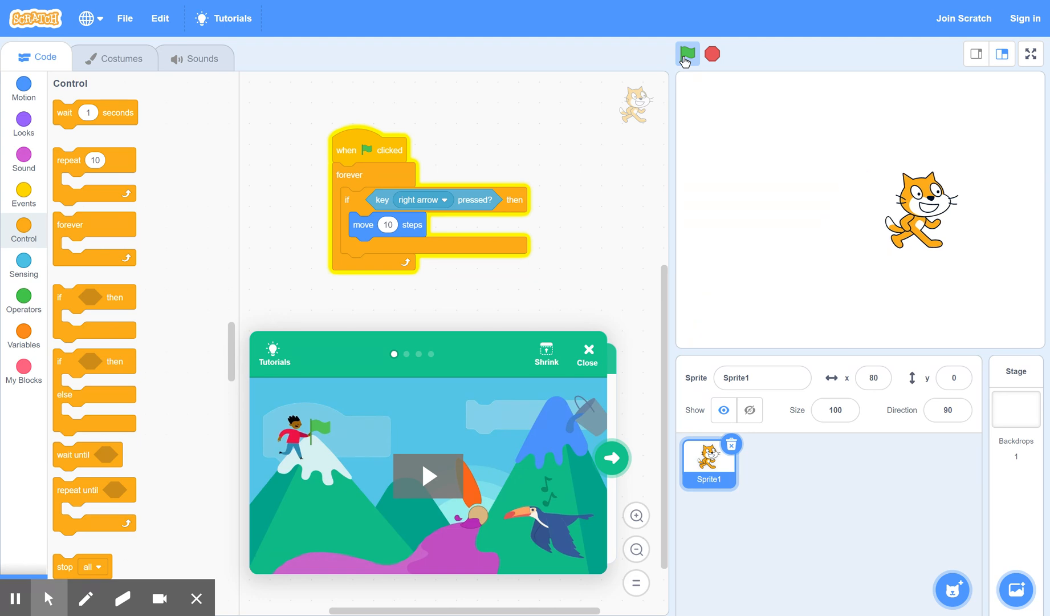
left_click(685, 54)
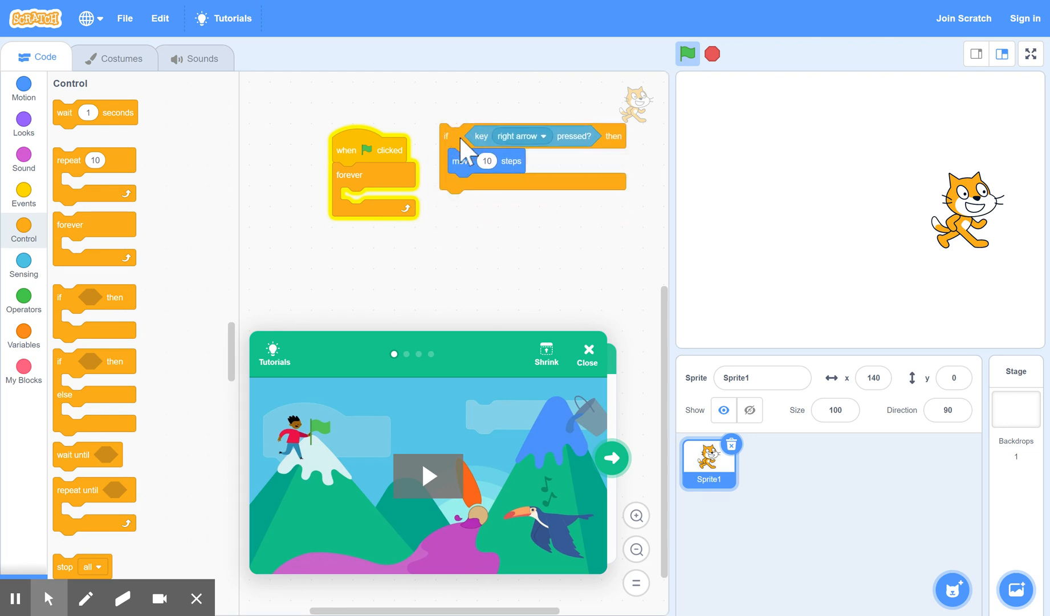
Duplicate the right-arrow if block into a stack of four and close the tutorials video panel
right_click(460, 135)
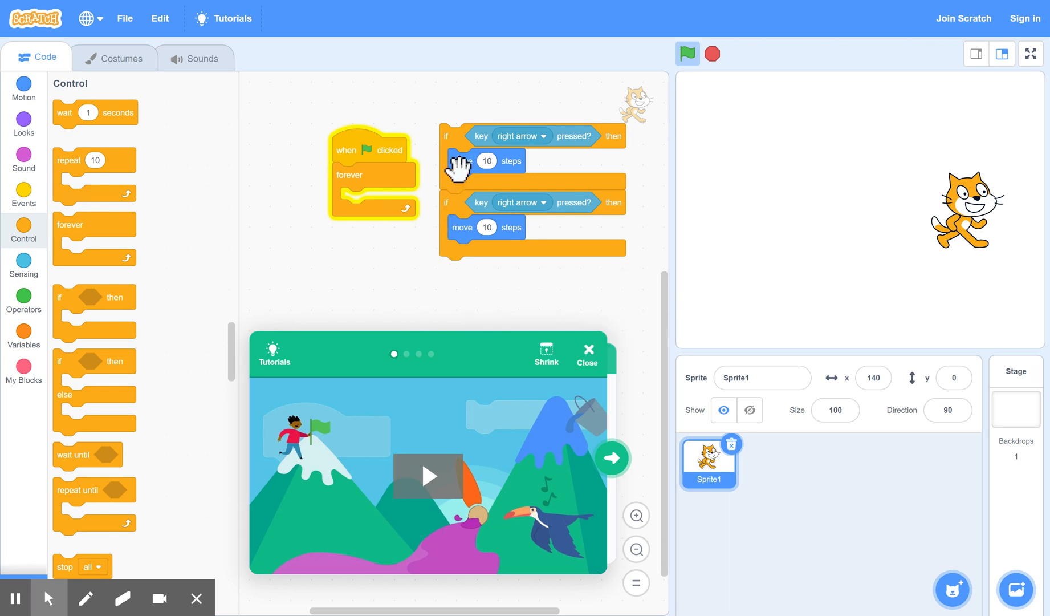
right_click(462, 161)
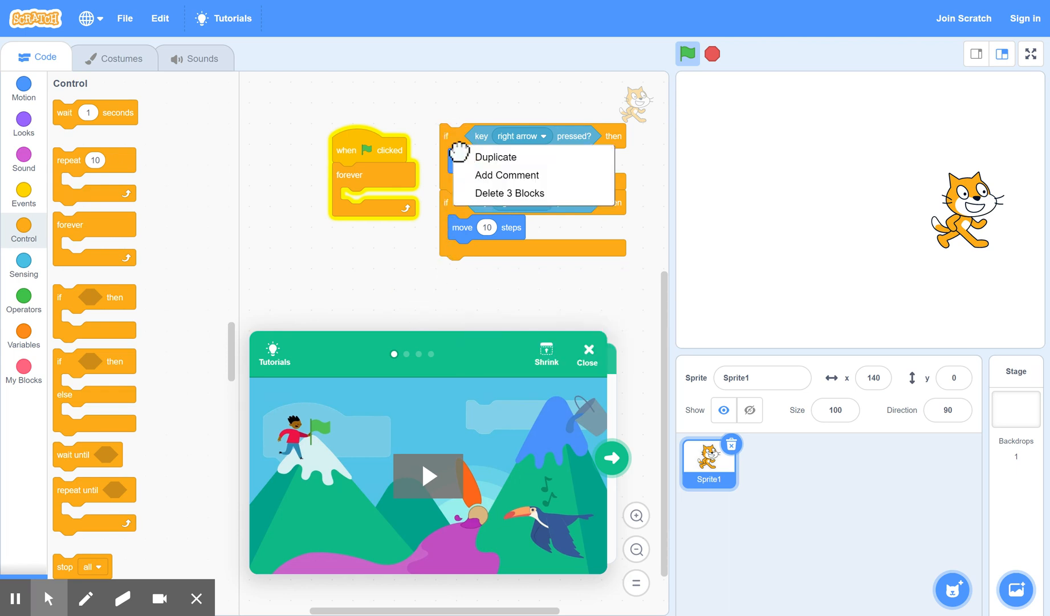
left_click(495, 156)
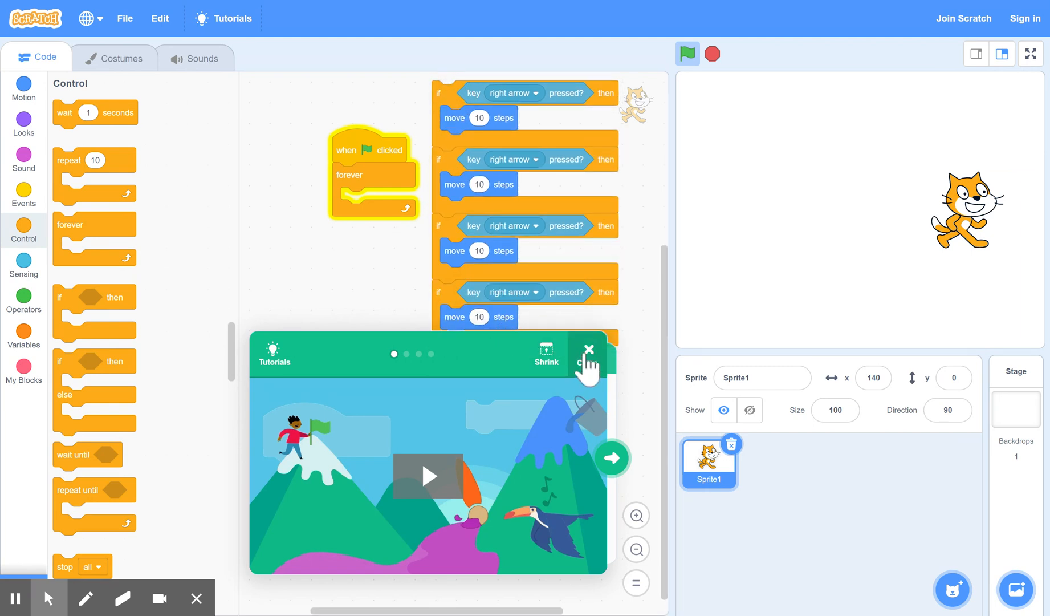
left_click(587, 349)
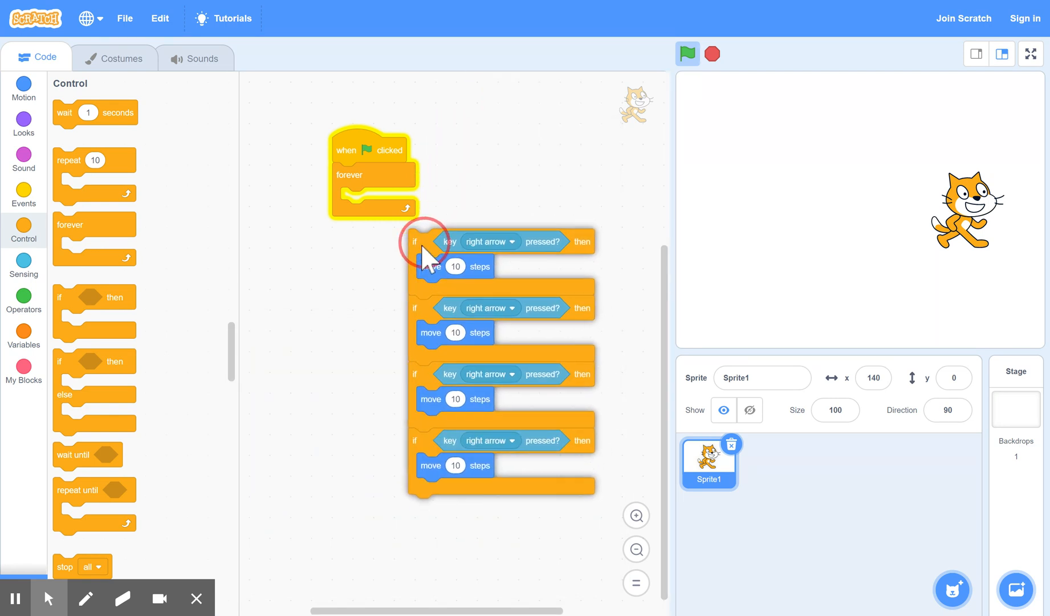
Set the stacked if blocks to left, up and down arrows and pull out the first 'move 10 steps'
left_click_drag(425, 242, 367, 266)
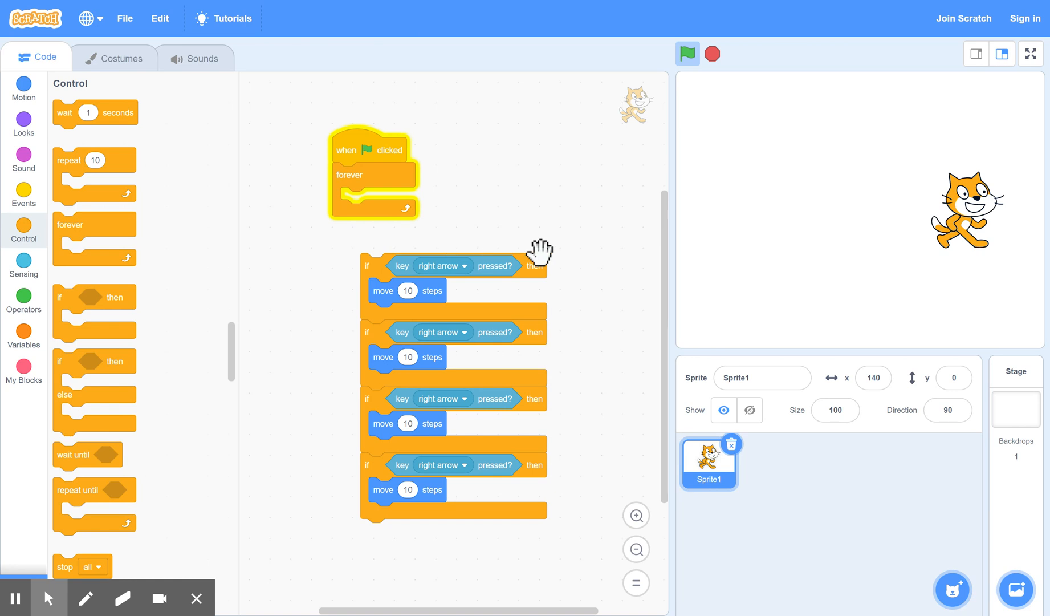
mouse_move(462, 346)
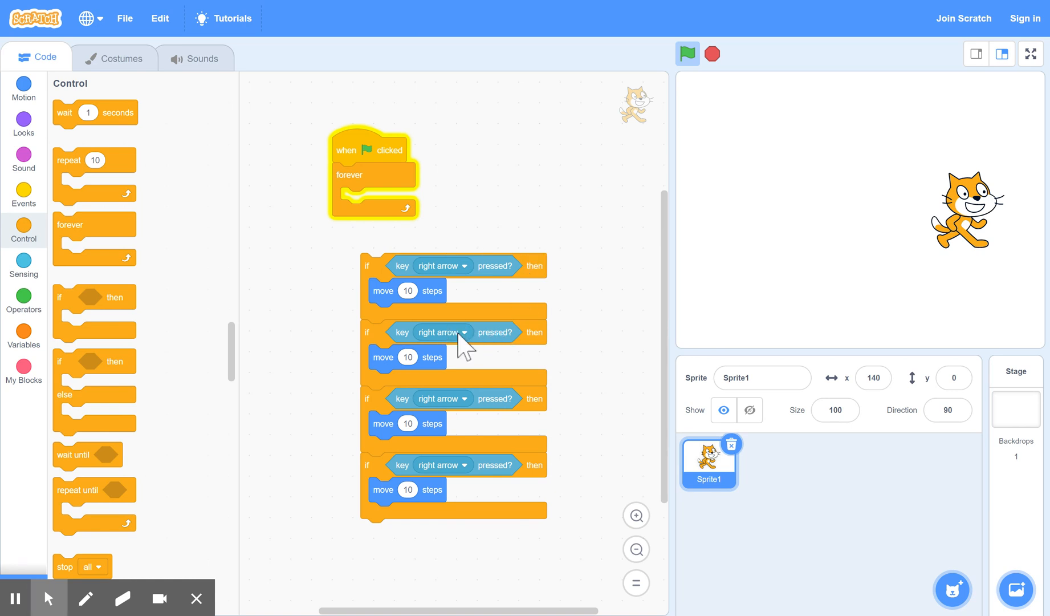
mouse_move(471, 350)
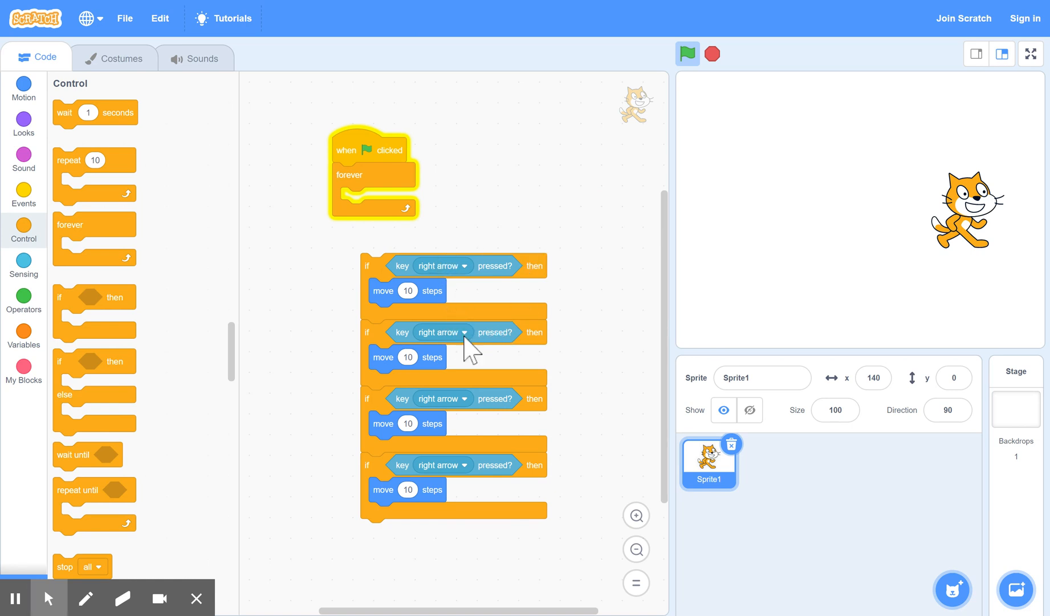
left_click(440, 332)
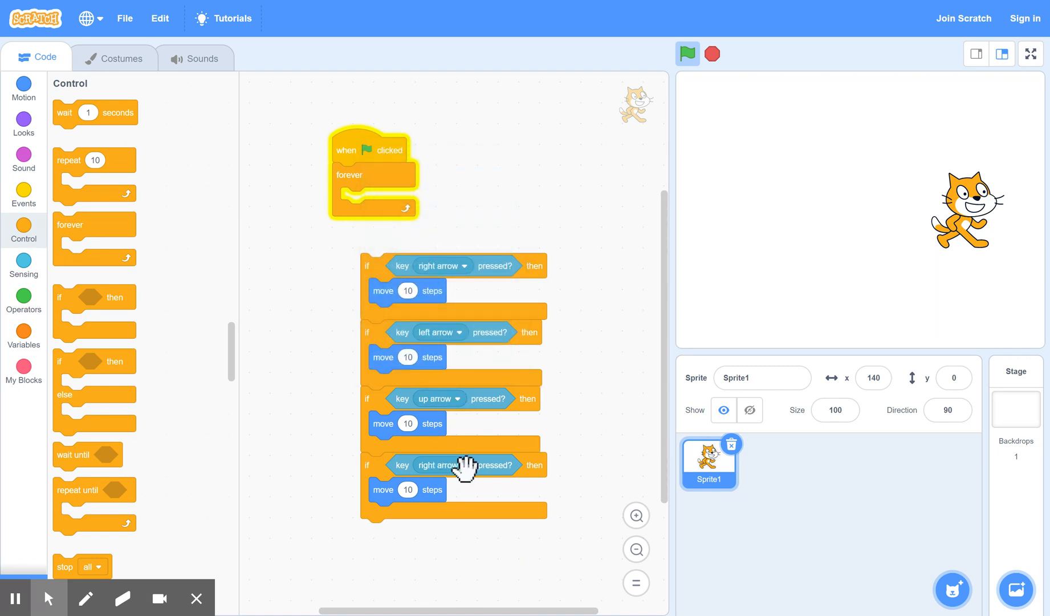
left_click(441, 465)
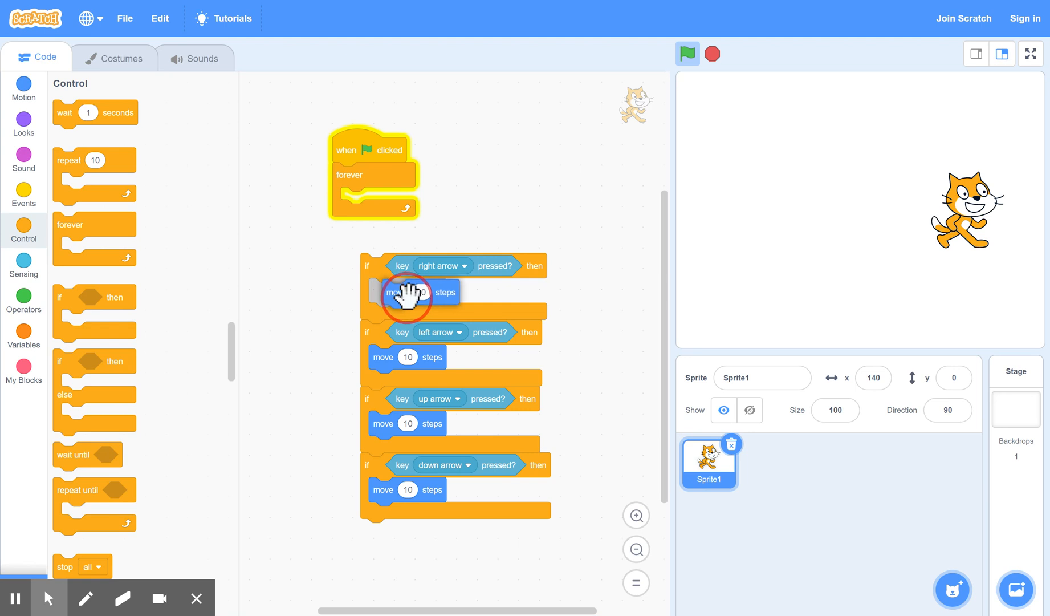
left_click_drag(405, 291, 515, 166)
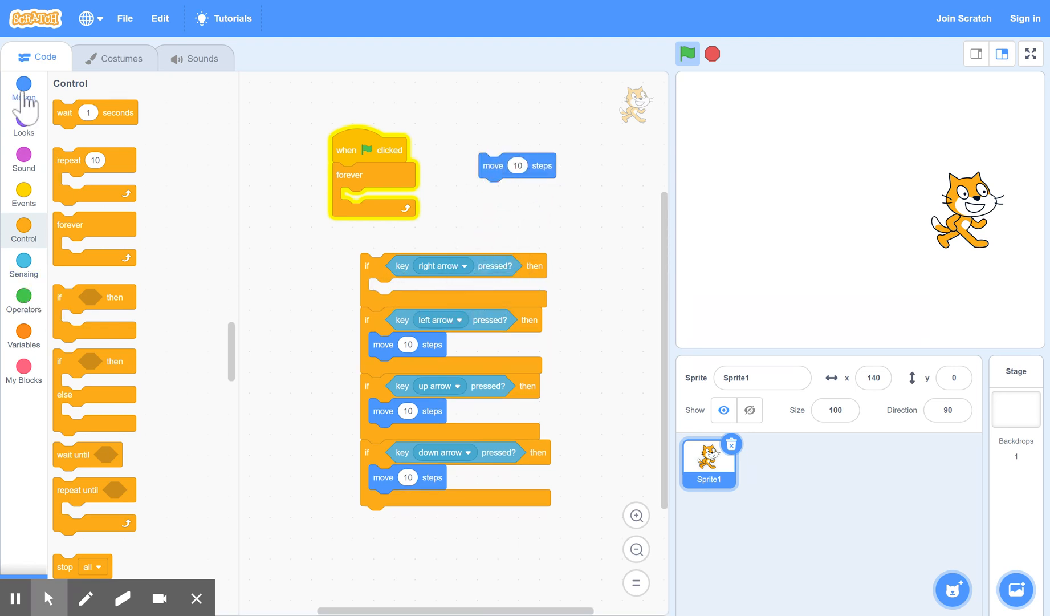
Give the right-arrow if a 'change x by 10' block and discard the spare 'move 10 steps' blocks
left_click(21, 88)
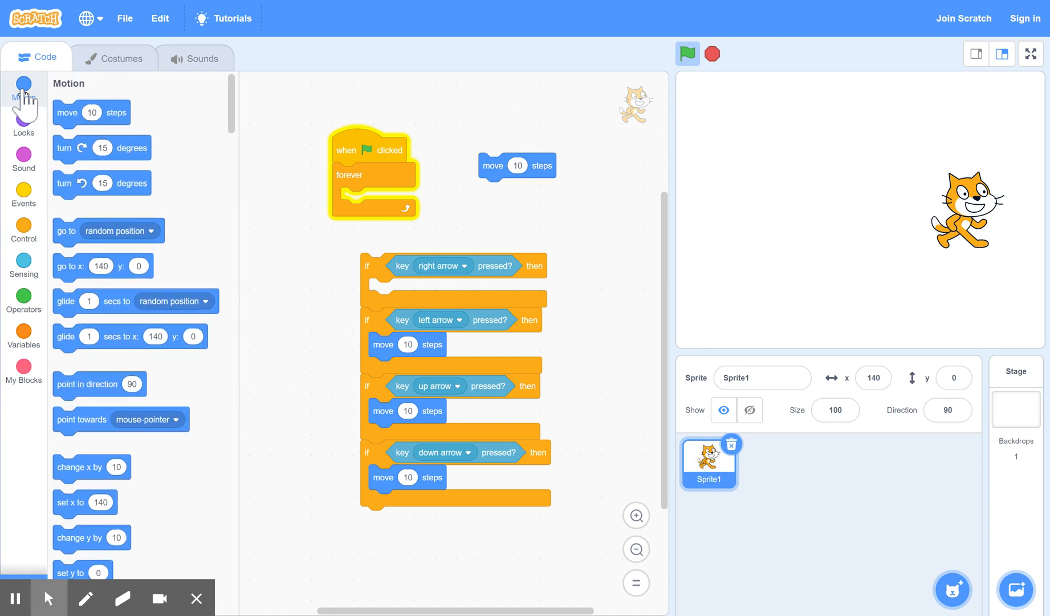
mouse_move(164, 380)
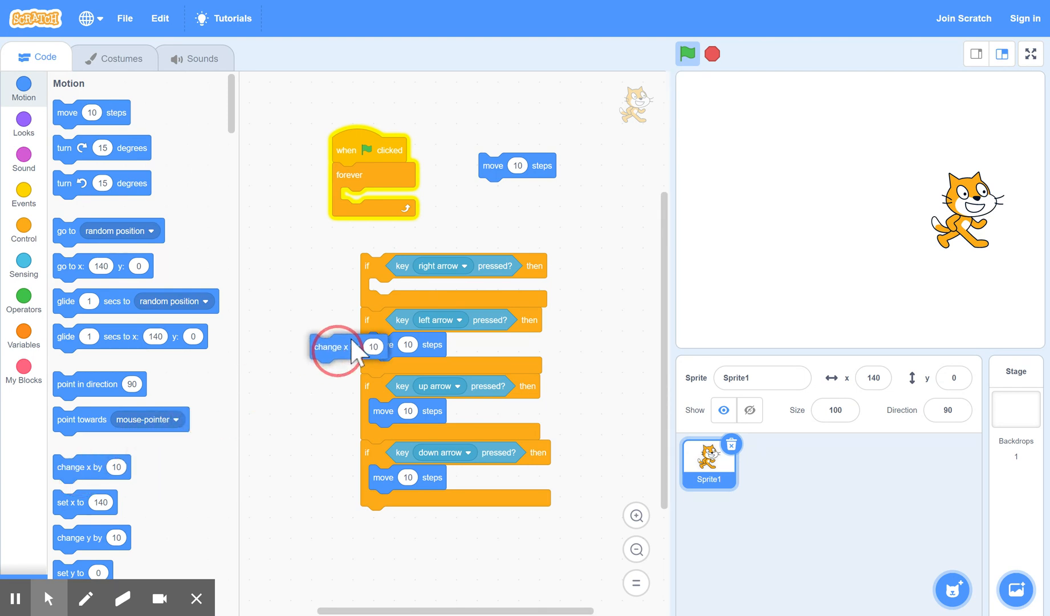
left_click_drag(344, 347, 390, 289)
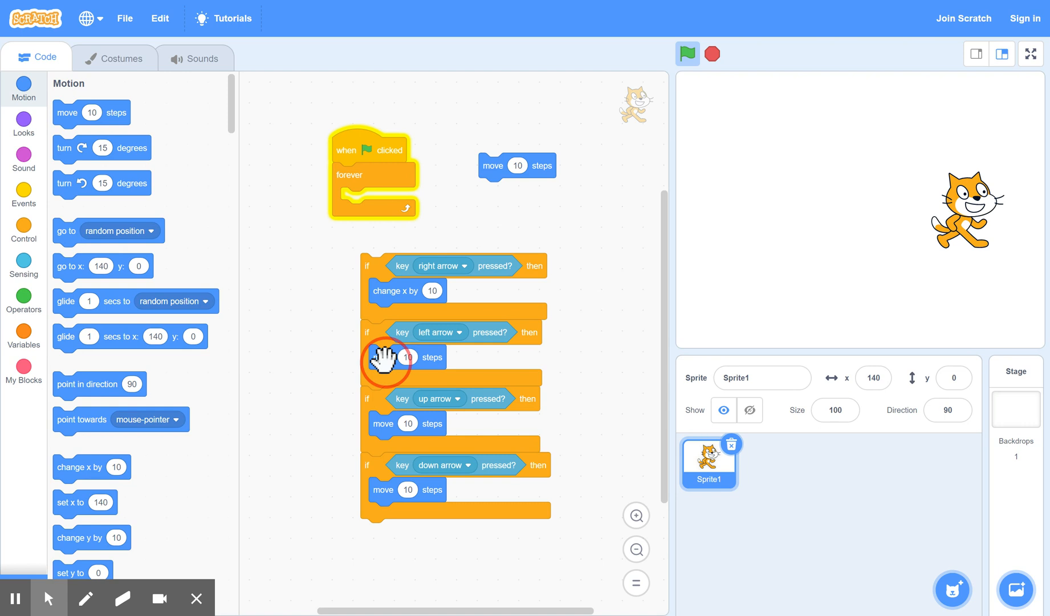
left_click_drag(407, 357, 300, 403)
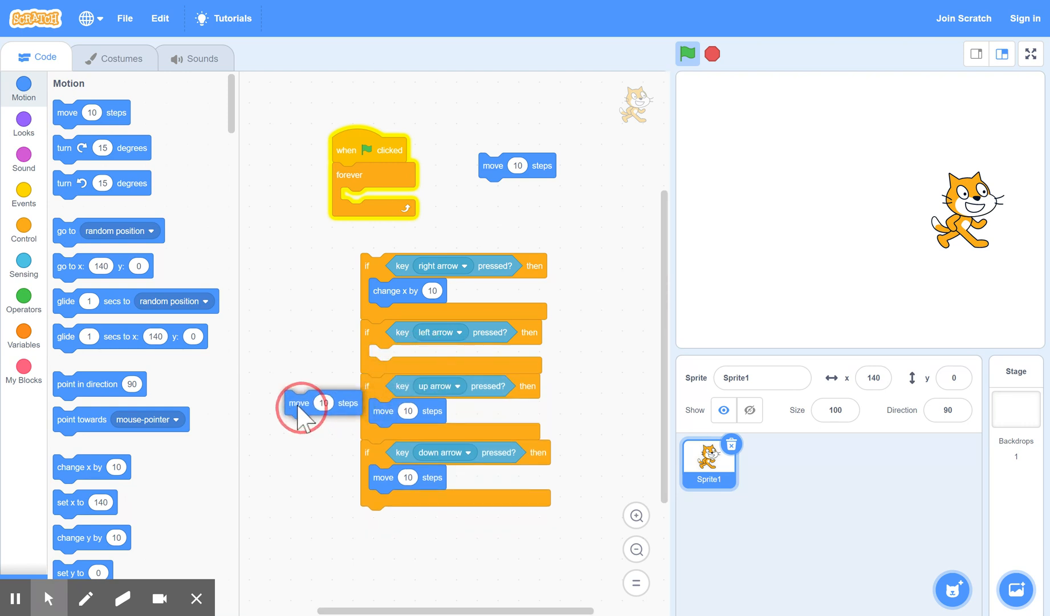
left_click_drag(320, 402, 222, 479)
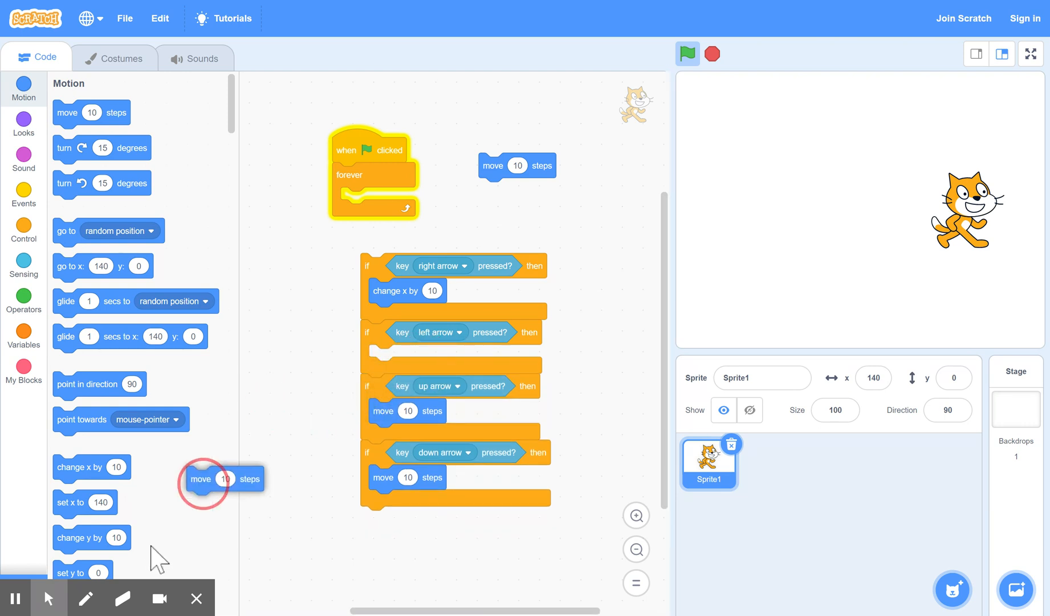
left_click_drag(224, 478, 301, 397)
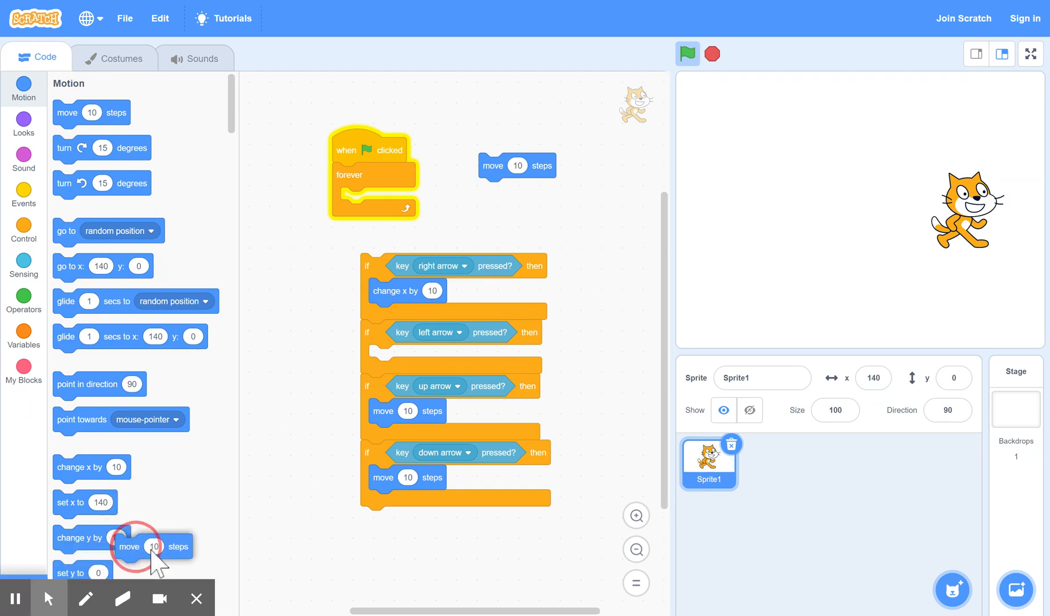
left_click_drag(140, 546, 265, 423)
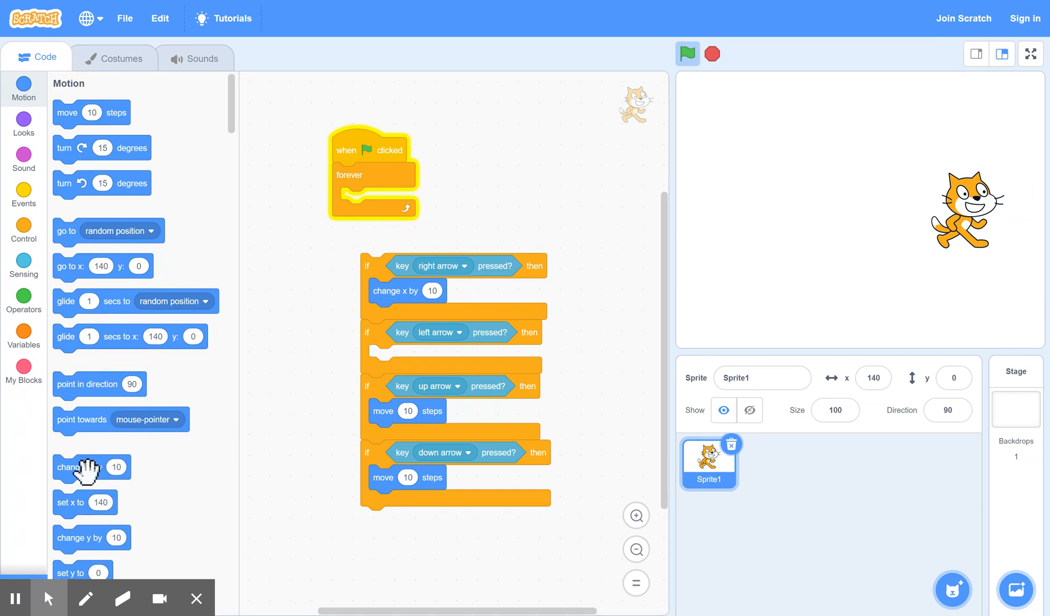
Give the left-arrow if 'change x by -10' and clear the move block from the up-arrow if
left_click_drag(90, 467, 228, 401)
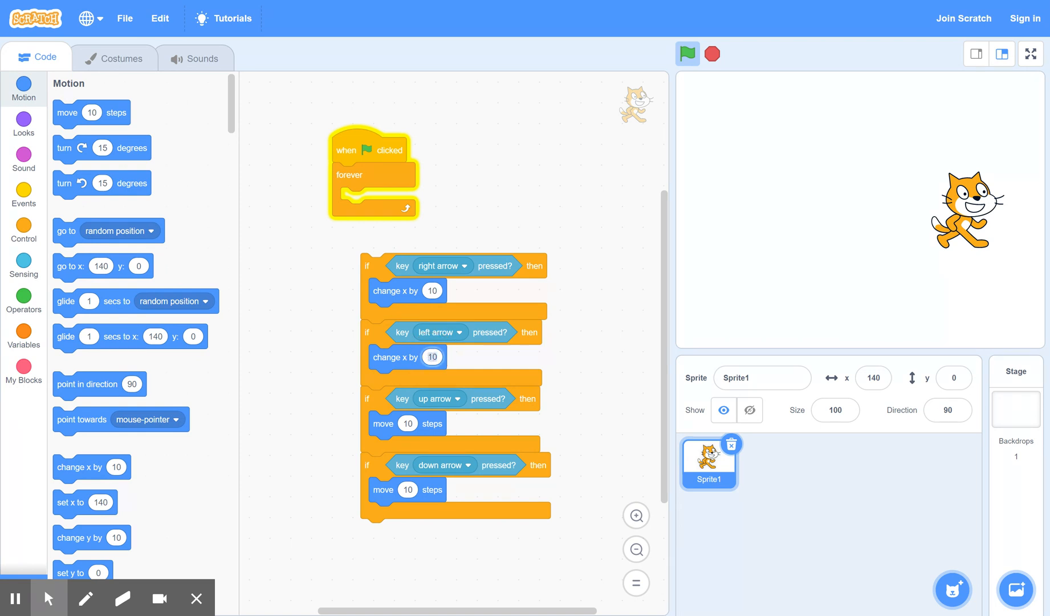
left_click(431, 357)
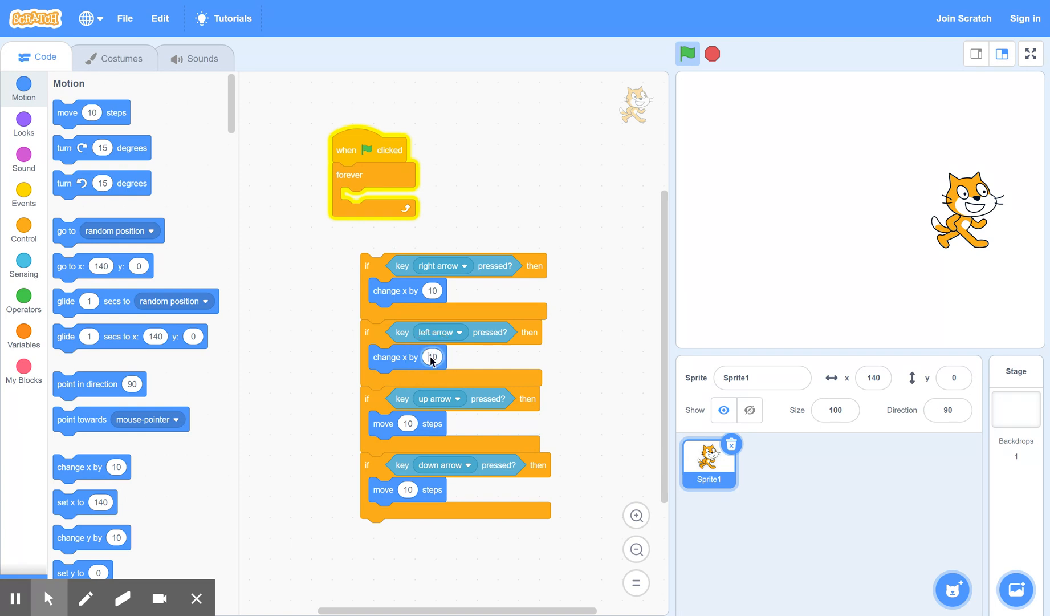
type("-10")
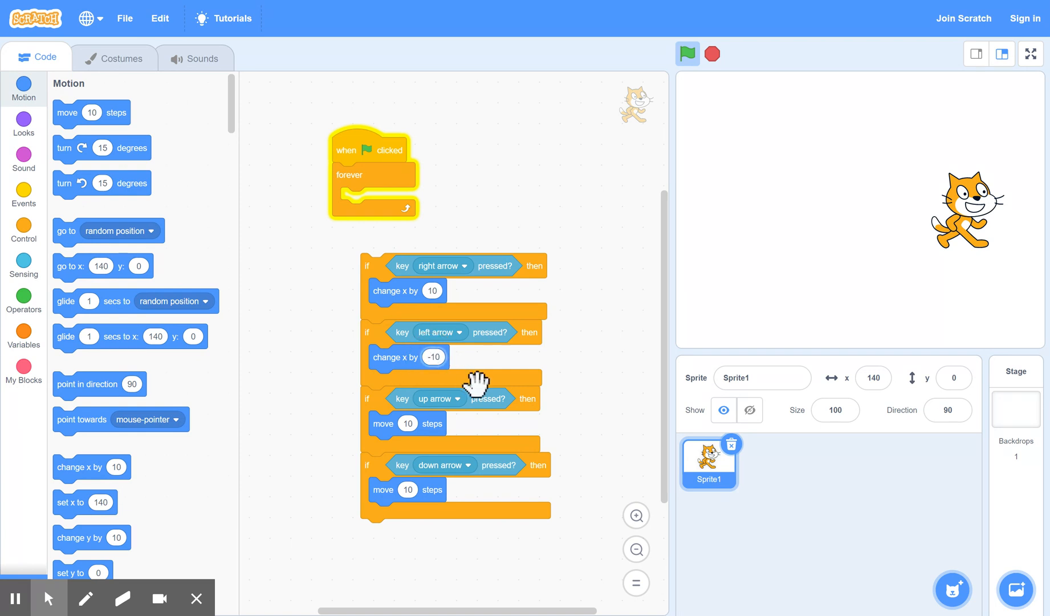
mouse_move(396, 428)
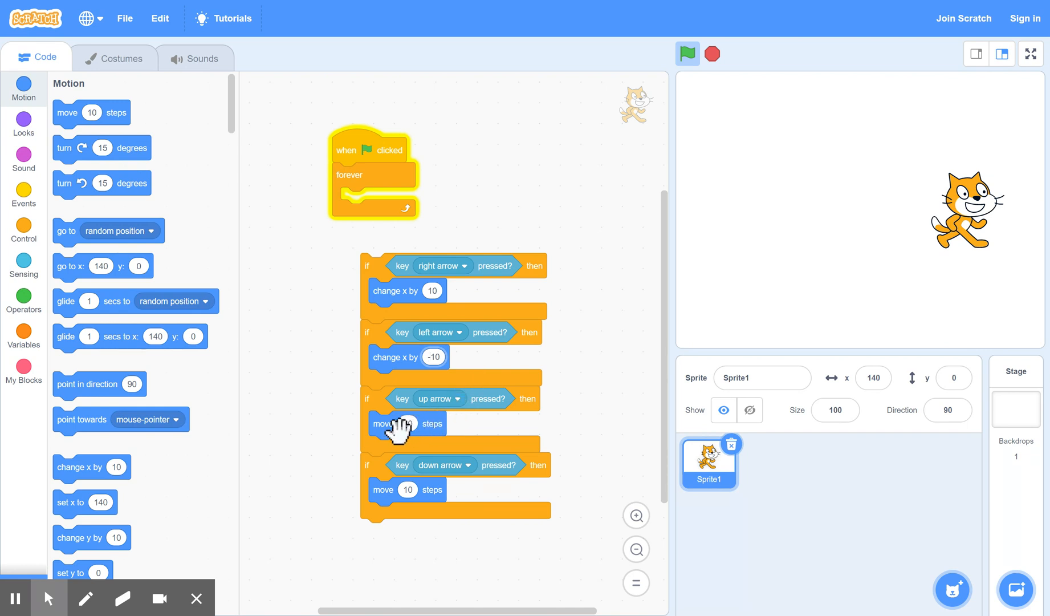
left_click_drag(394, 423, 313, 502)
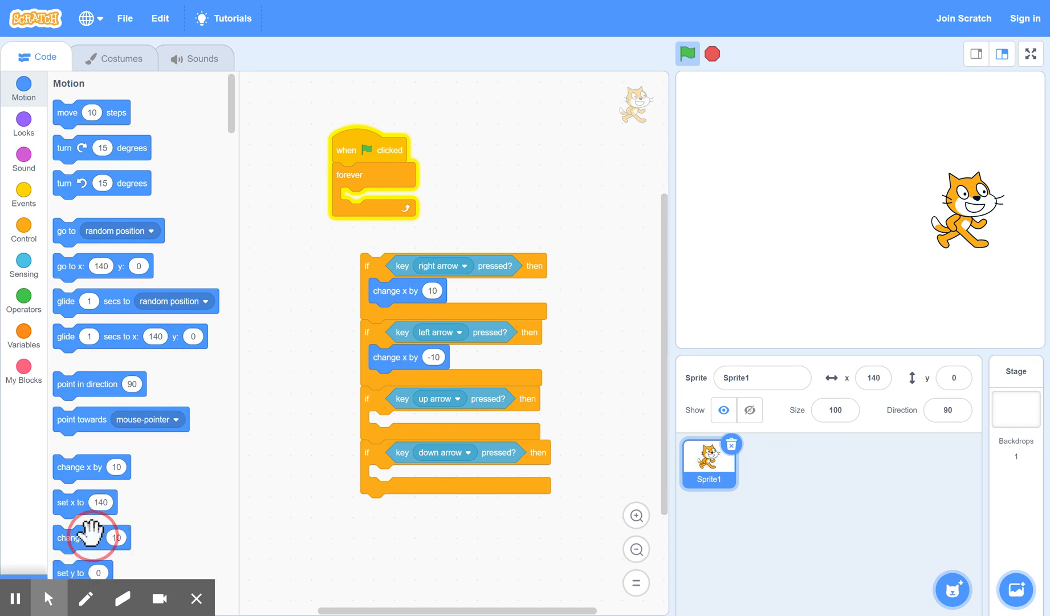
Add 'change y by 10' to the up-arrow if and set the down-arrow y change to -10
left_click_drag(92, 537, 273, 502)
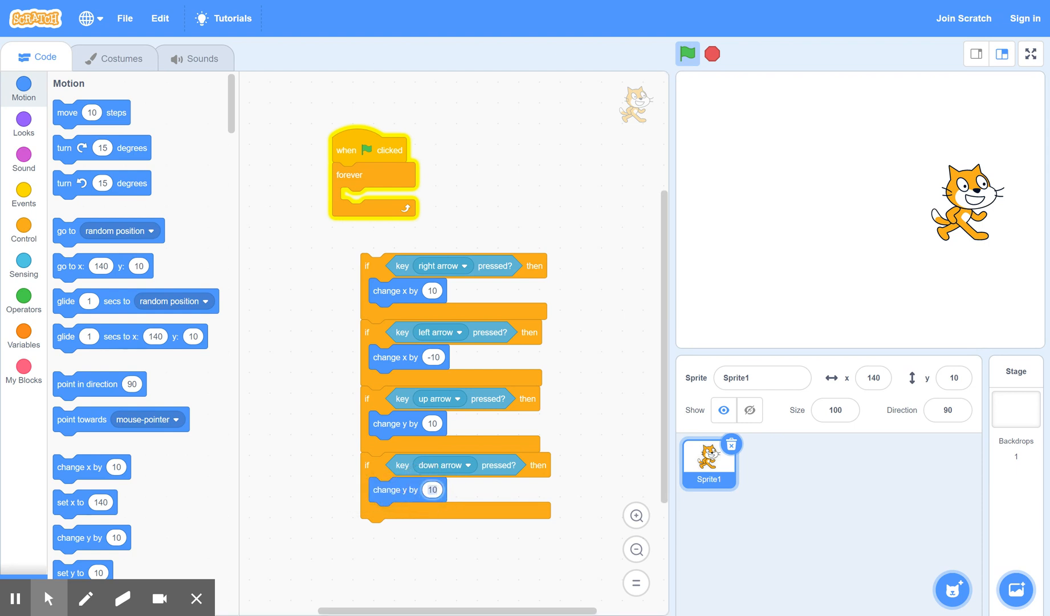
left_click(432, 489)
type("1-")
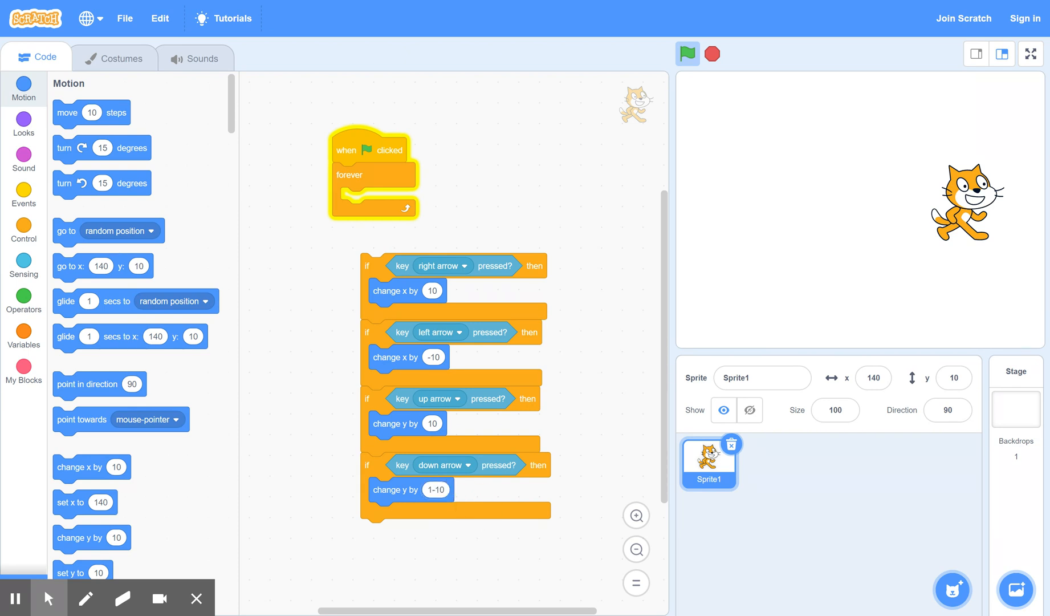
left_click(436, 489)
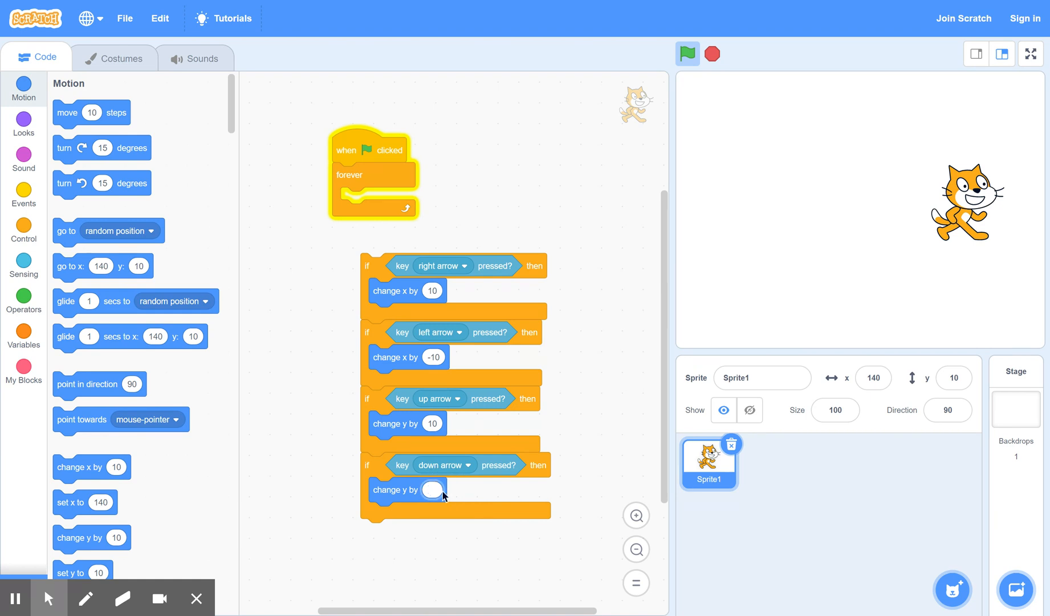
type("-10")
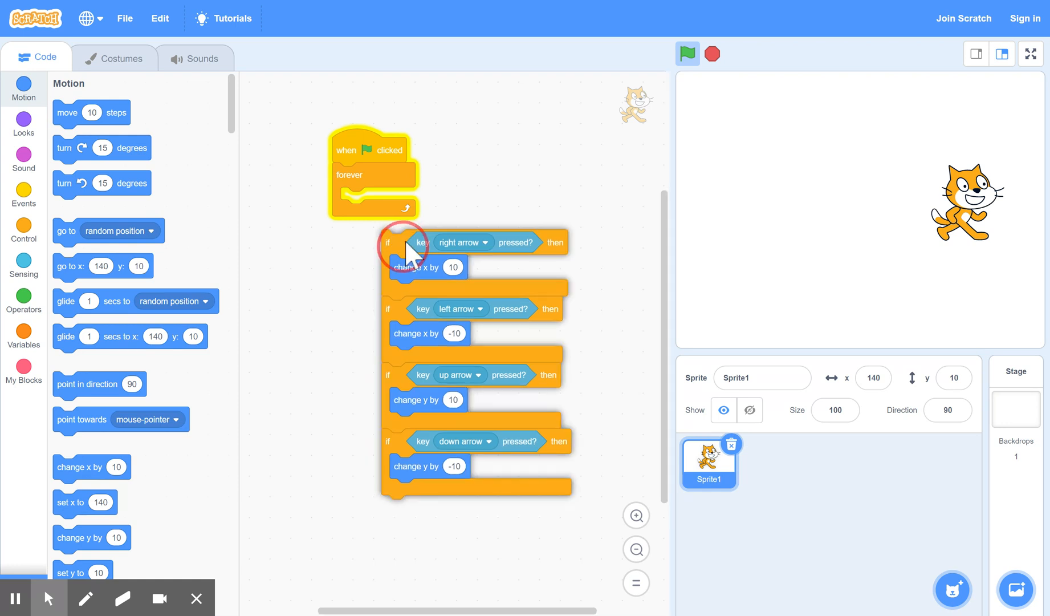
Nest the stack of four arrow-key ifs inside the forever loop under 'when green flag clicked'
left_click_drag(401, 241, 422, 195)
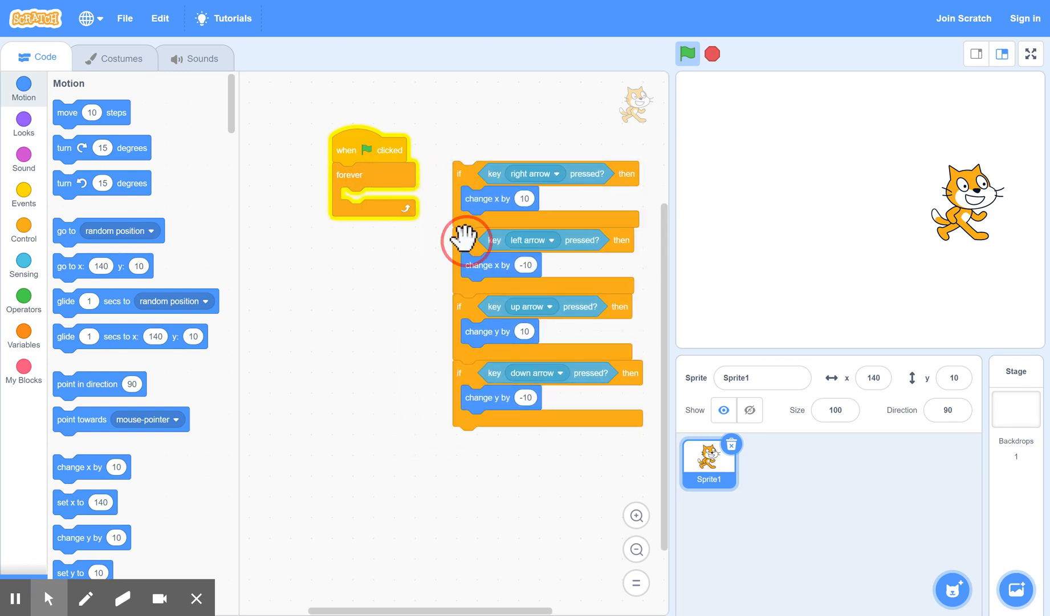
mouse_move(398, 239)
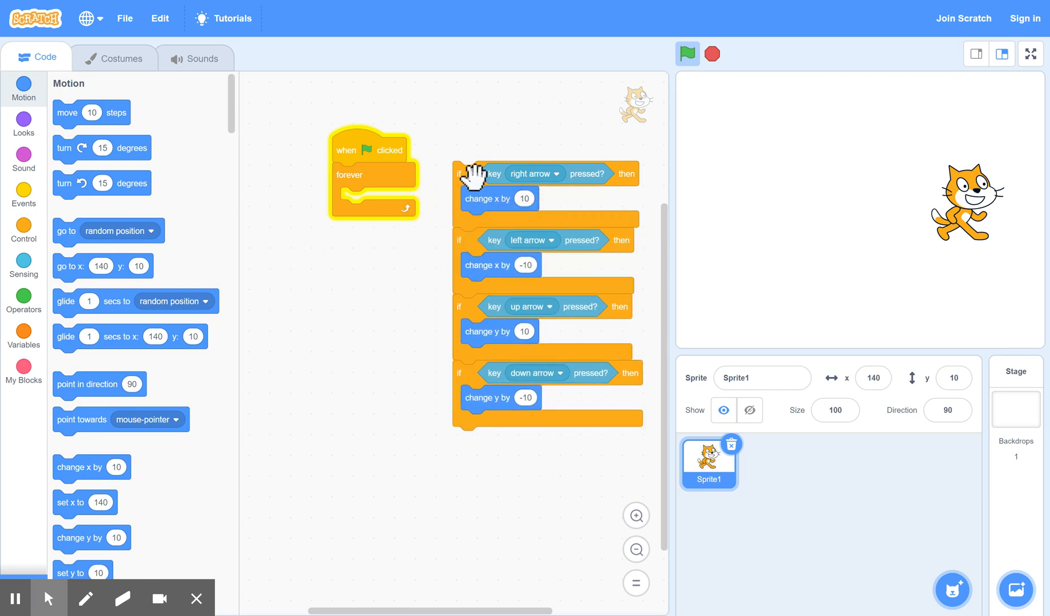
left_click_drag(486, 173, 378, 189)
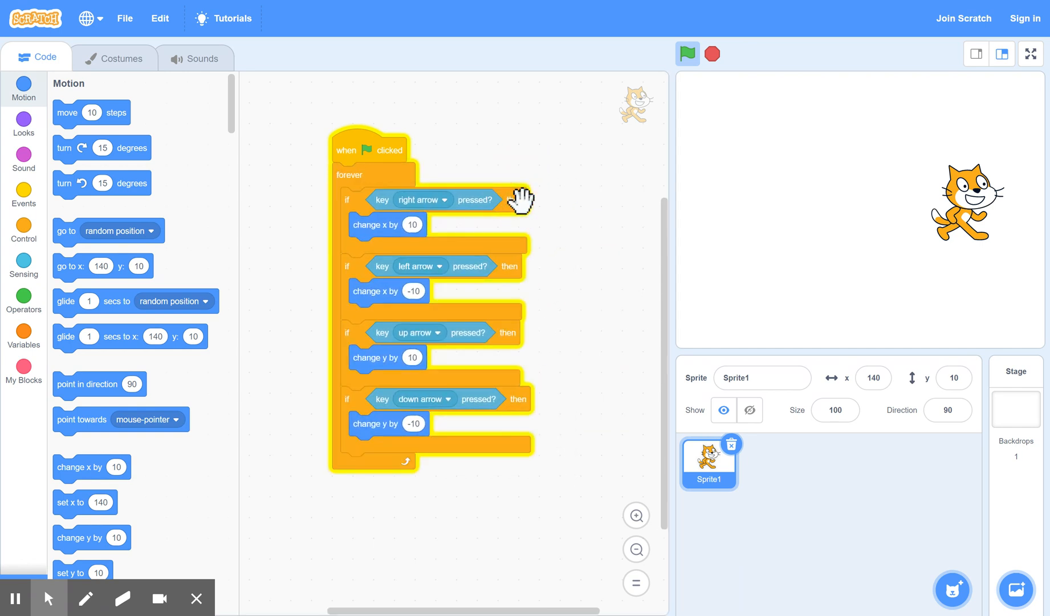
mouse_move(461, 506)
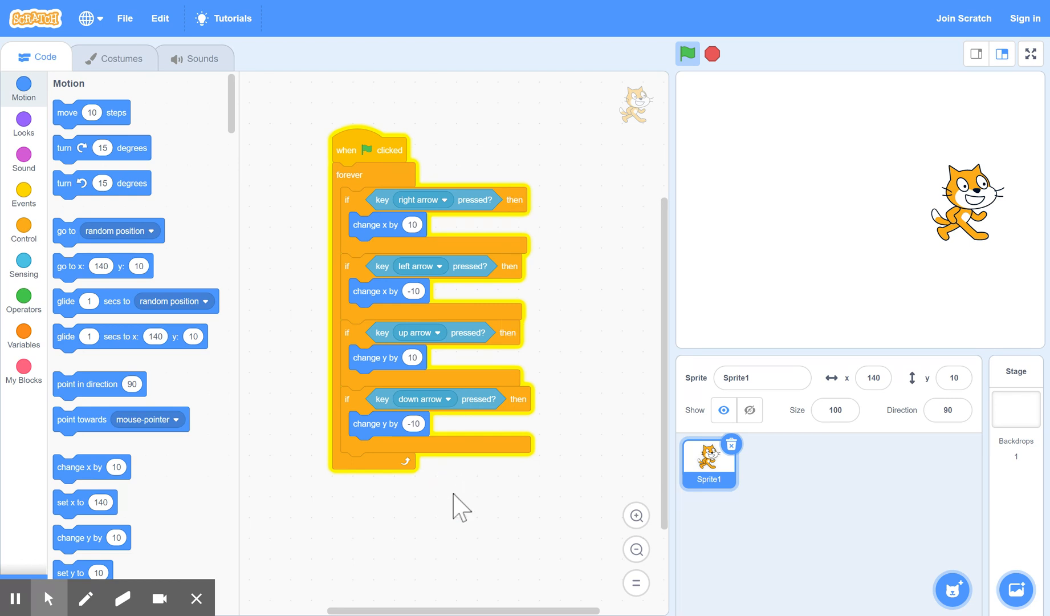
mouse_move(367, 224)
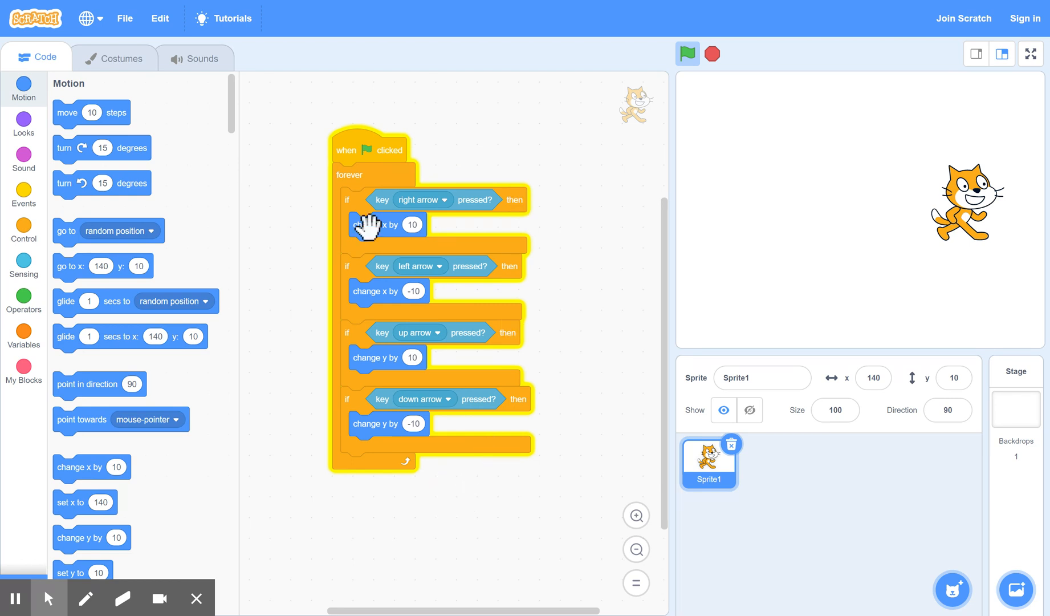
mouse_move(560, 146)
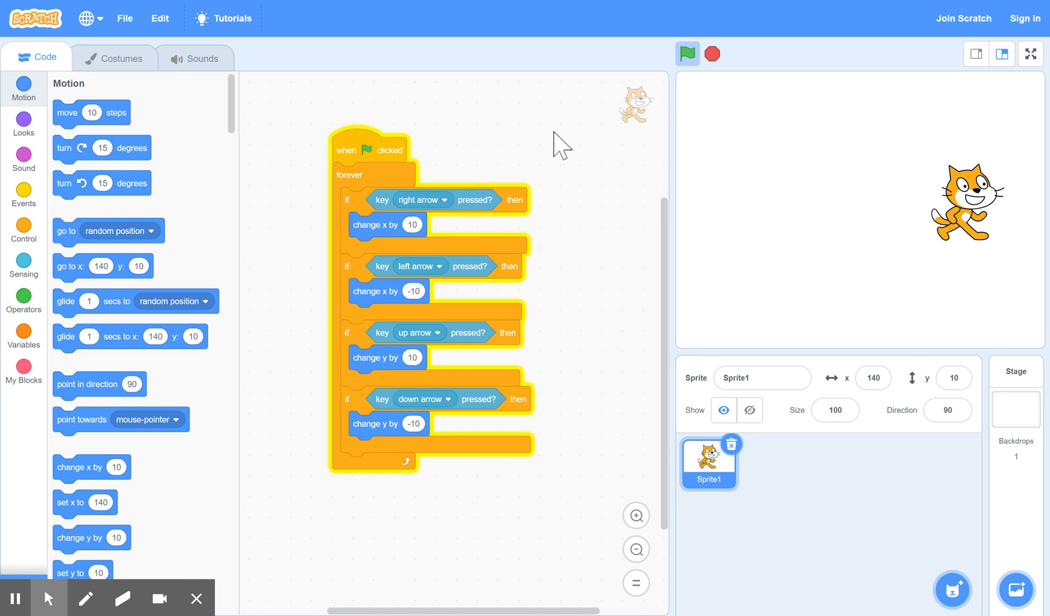
mouse_move(431, 402)
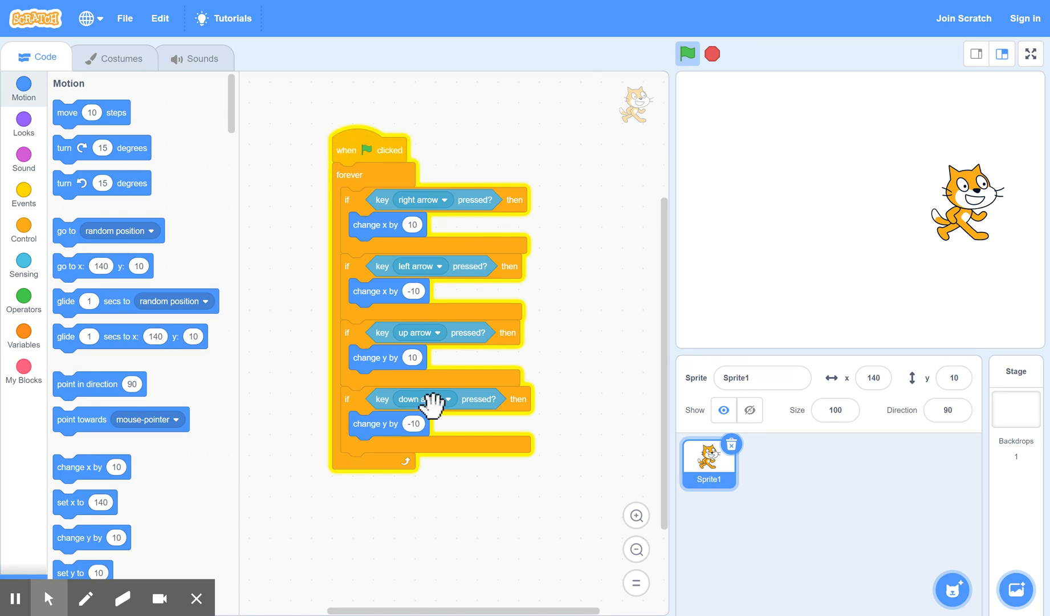
left_click_drag(416, 399, 412, 462)
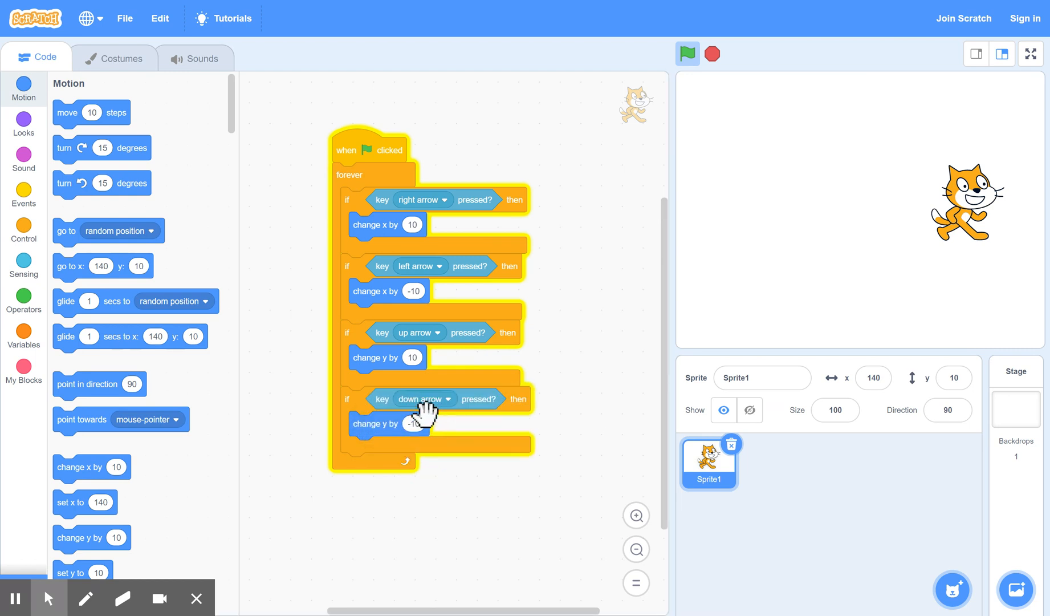
mouse_move(309, 142)
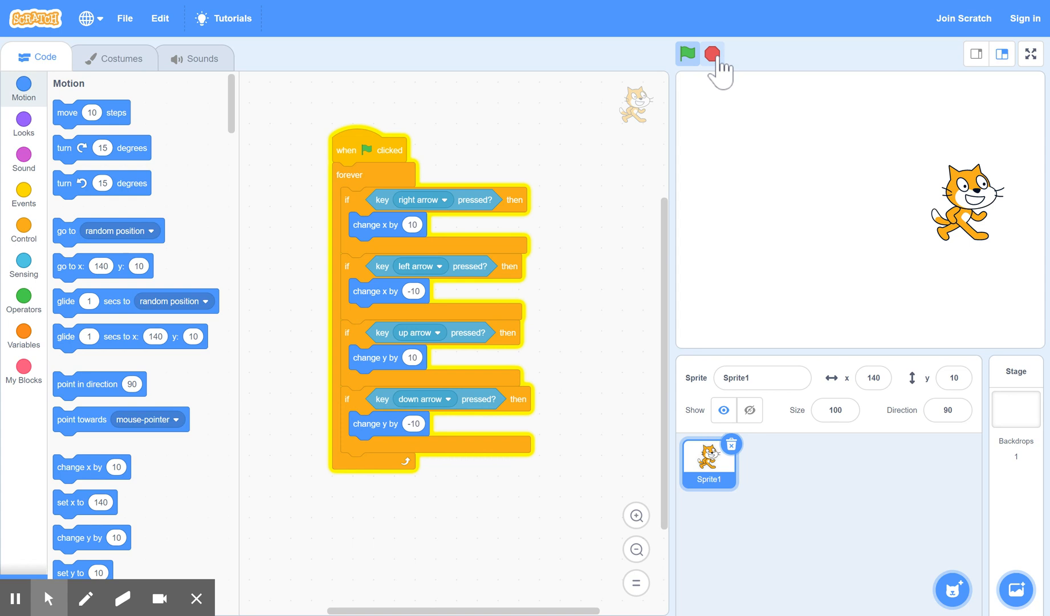
Stop the old run, start the green-flag script and steer the cat with the arrow keys
left_click(713, 53)
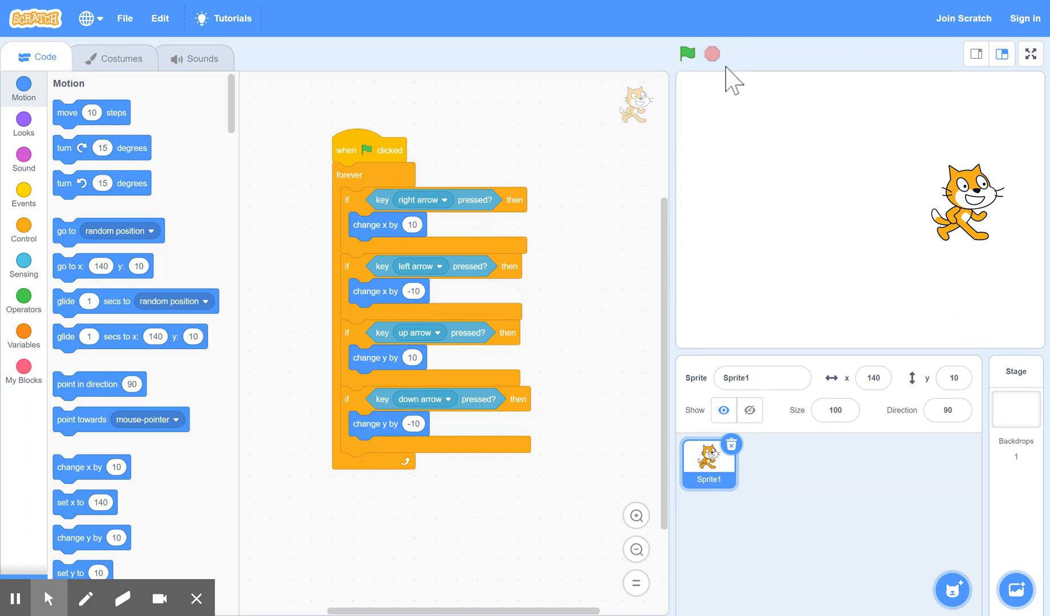
left_click(685, 53)
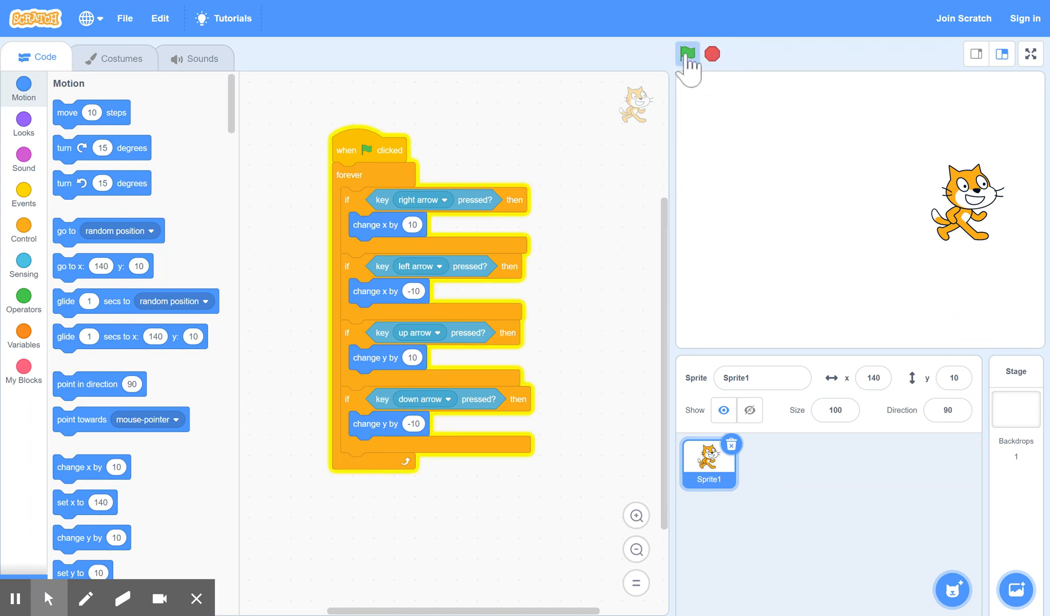
left_click(685, 53)
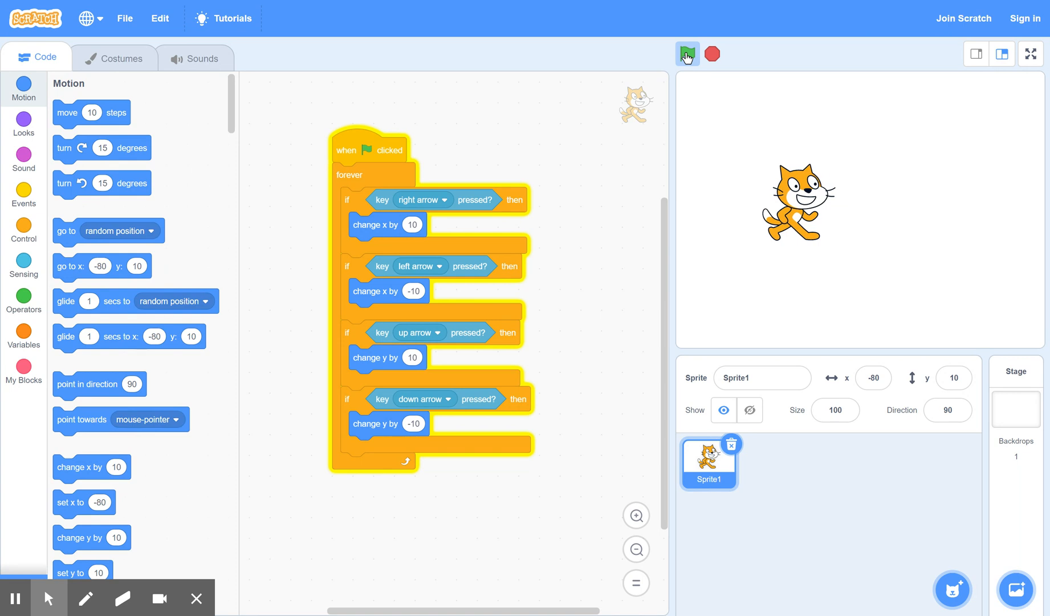
left_click(687, 53)
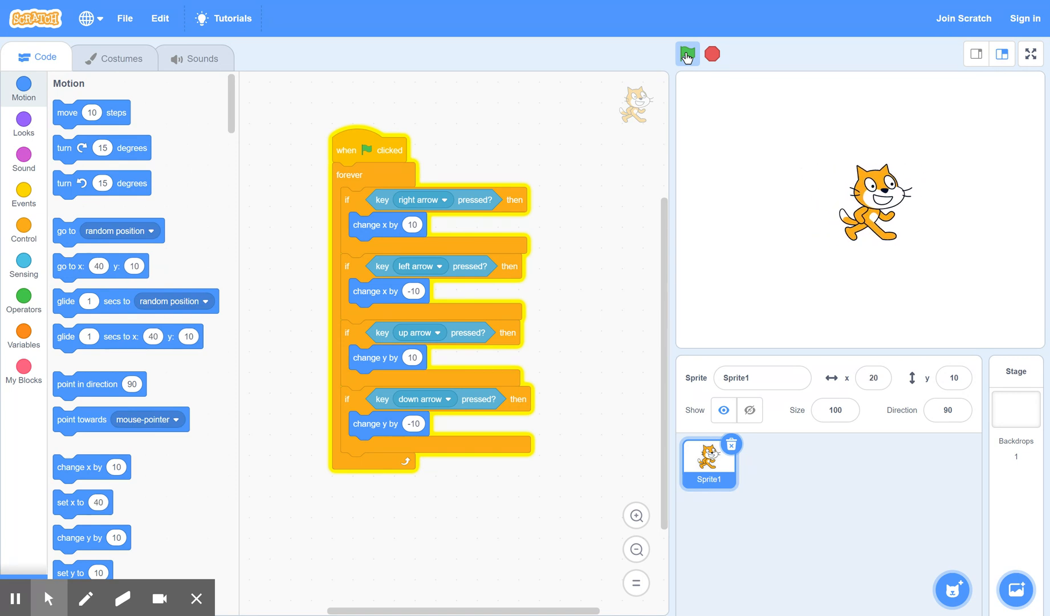
left_click(687, 53)
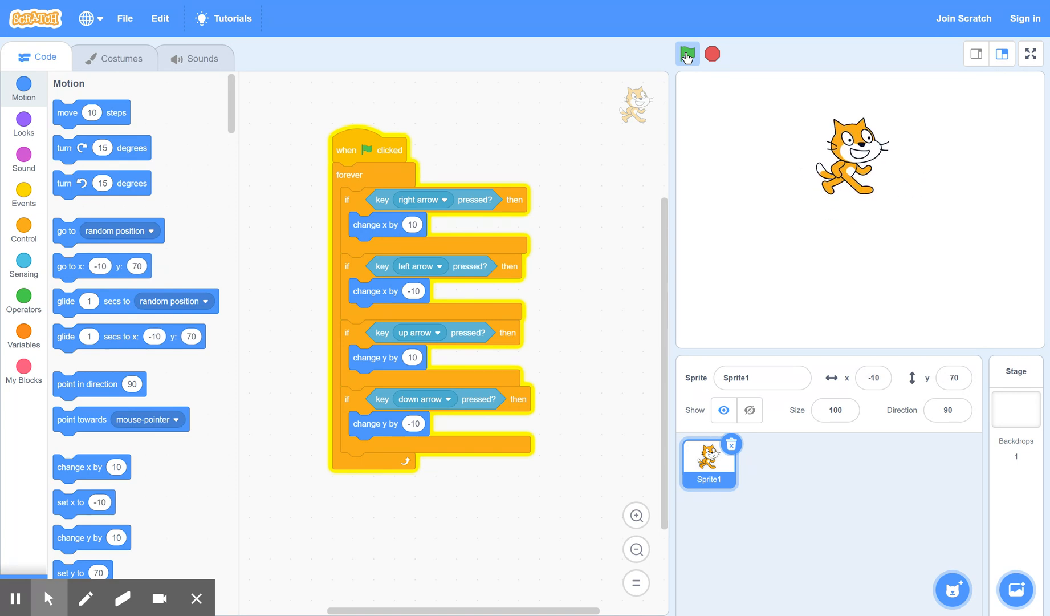